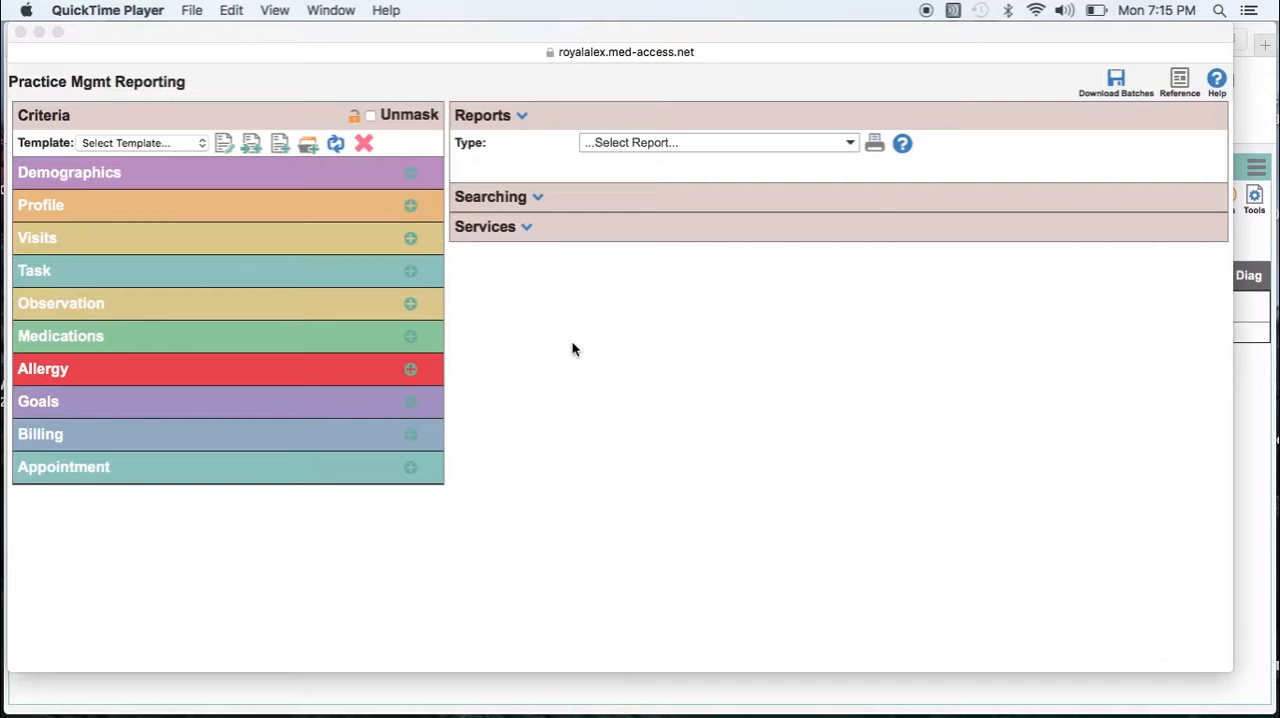
{"action": "mouse_move", "coordinate": [412, 176]}
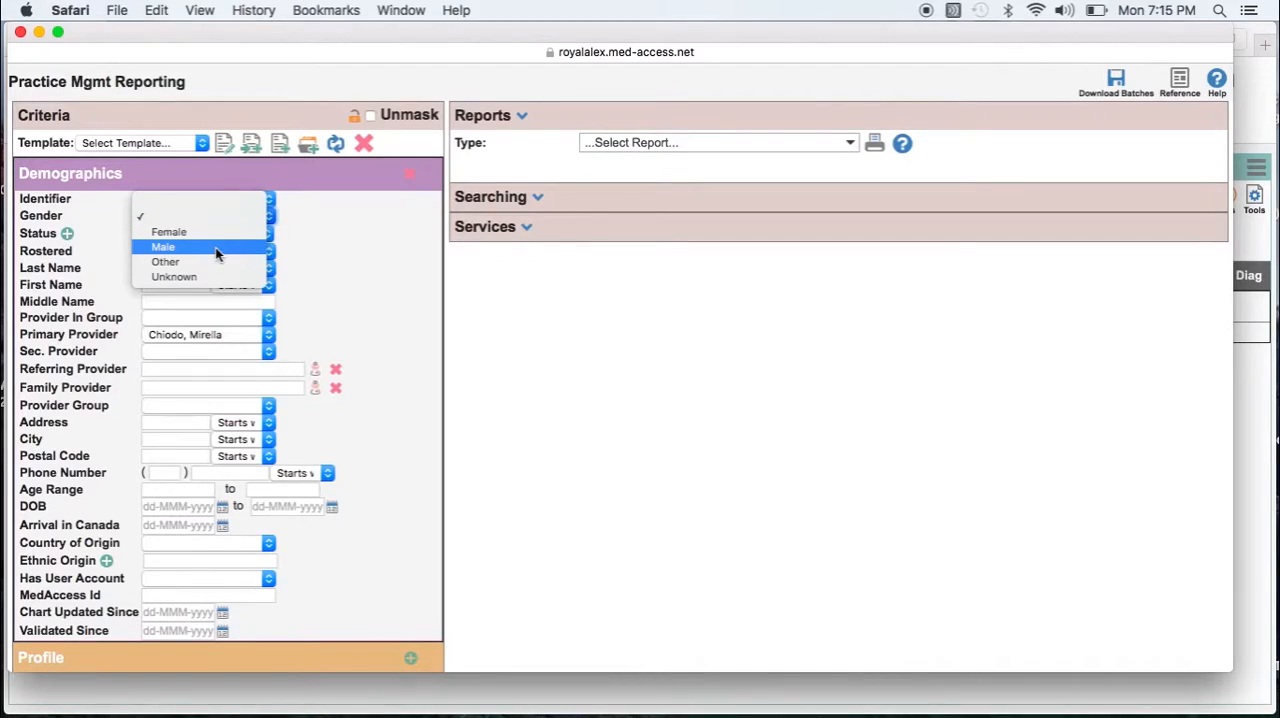
- Set demographic criteria to Male, Active status, Provider In Group Physicians
{"action": "left_click", "coordinate": [162, 246]}
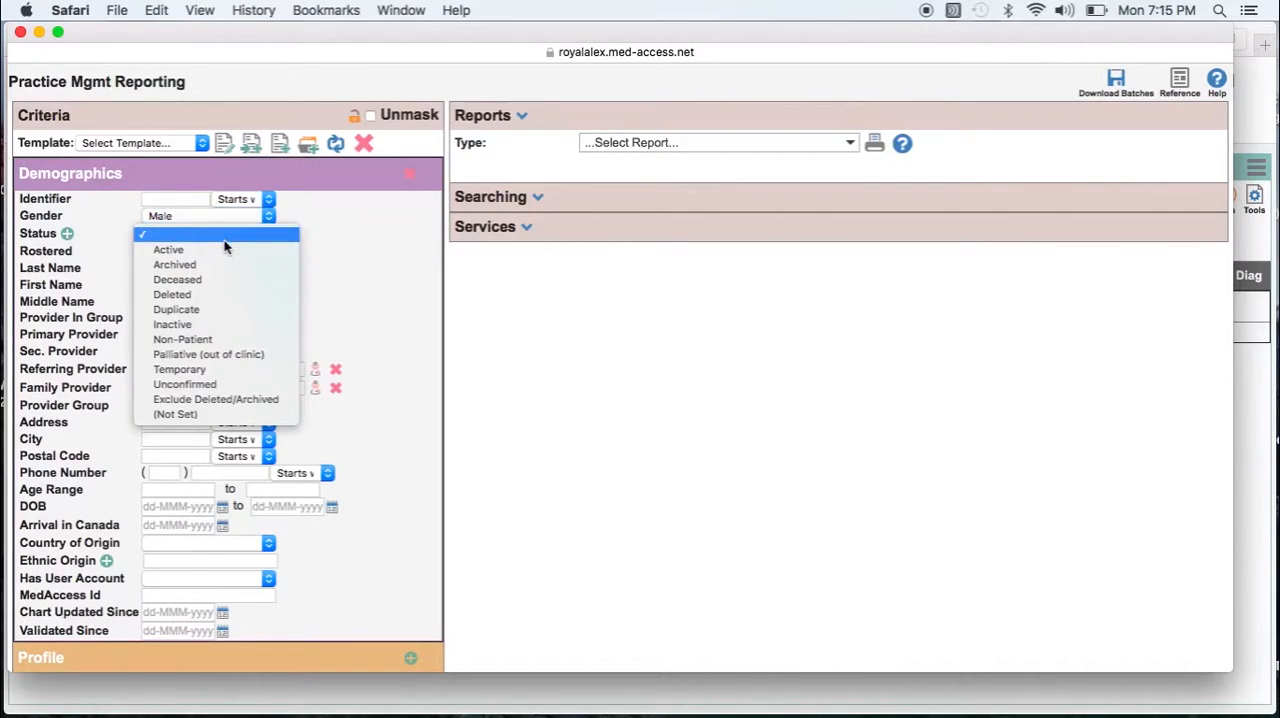
{"action": "left_click", "coordinate": [168, 248]}
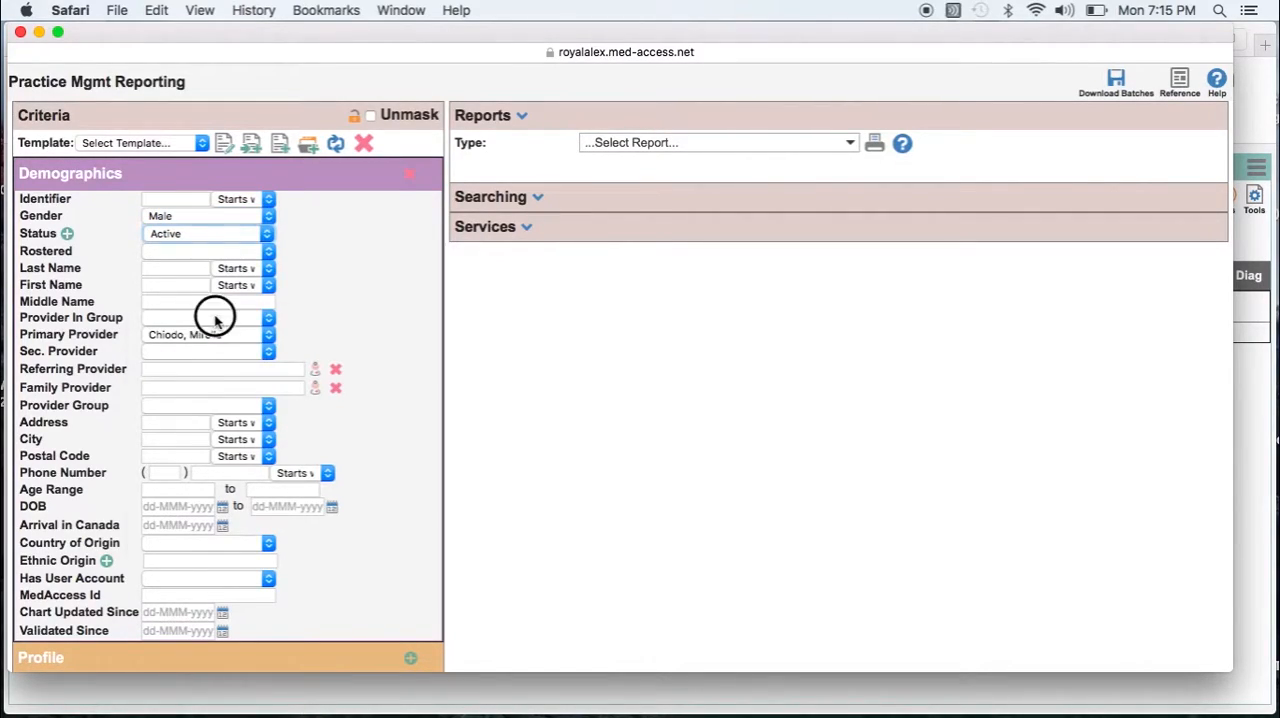
{"action": "left_click", "coordinate": [268, 316]}
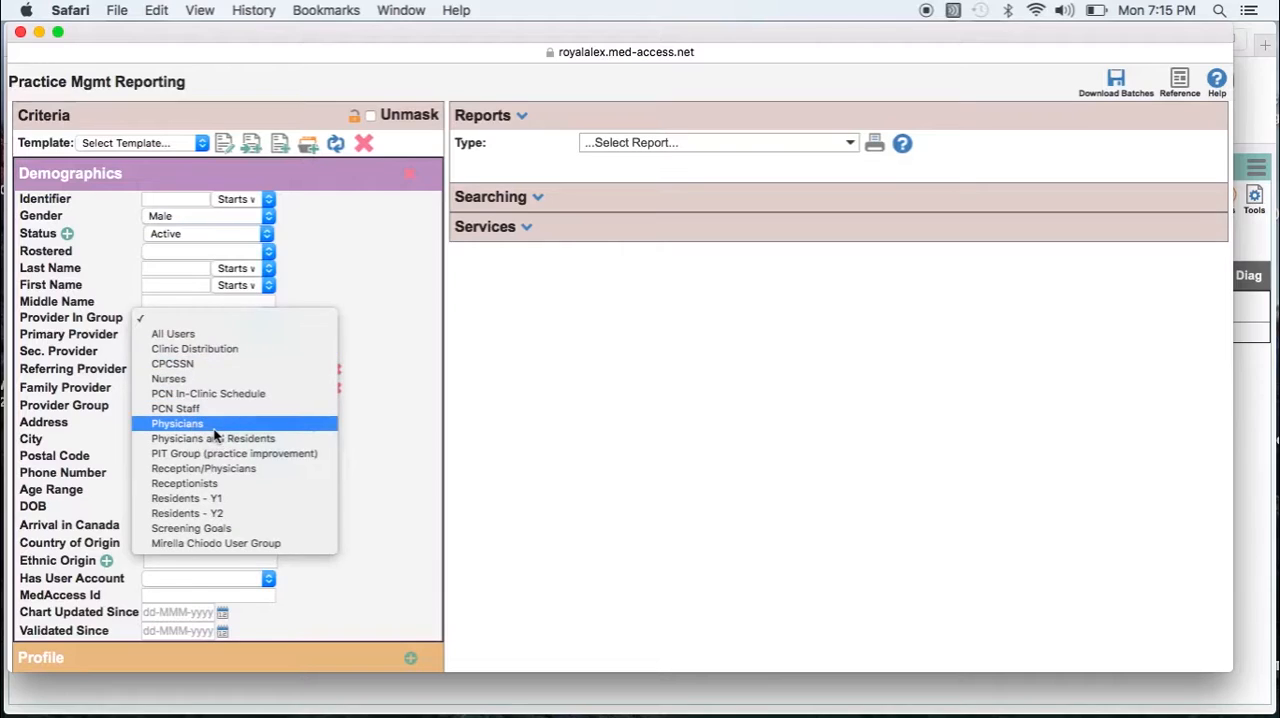
{"action": "left_click", "coordinate": [176, 424]}
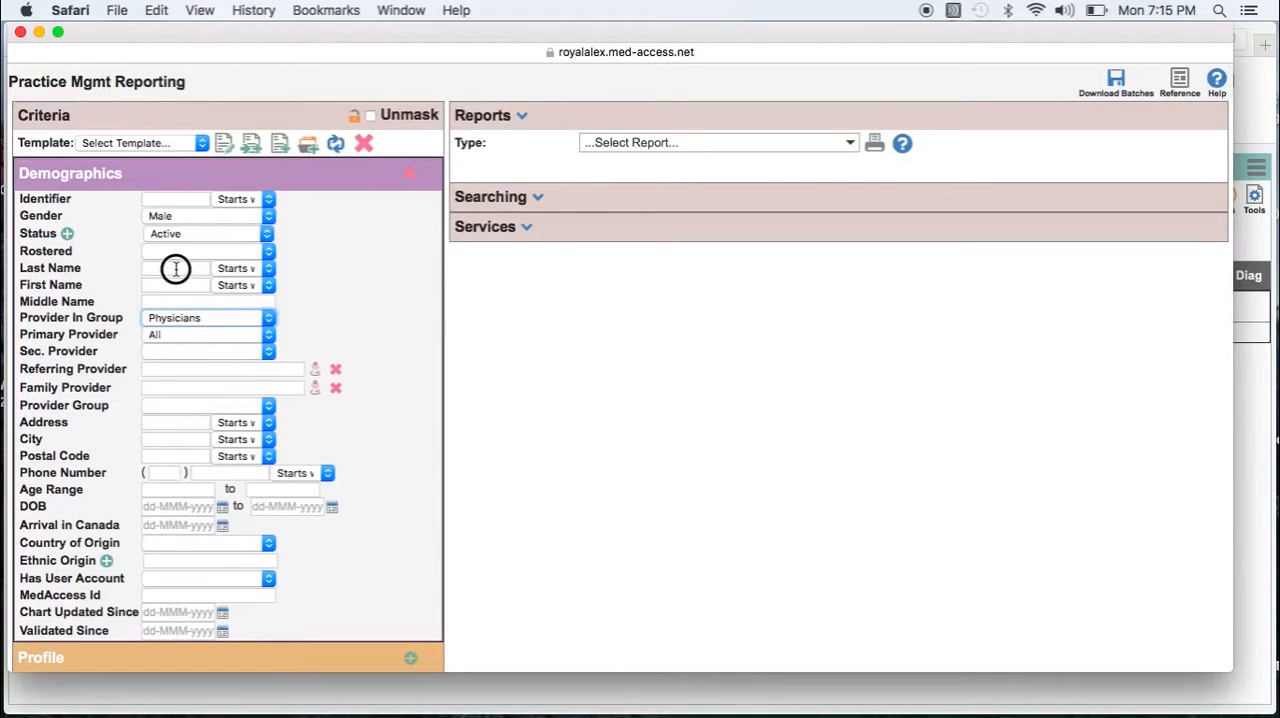
- Enter last name 'test' and age range 40 to 74
{"action": "type", "text": "test"}
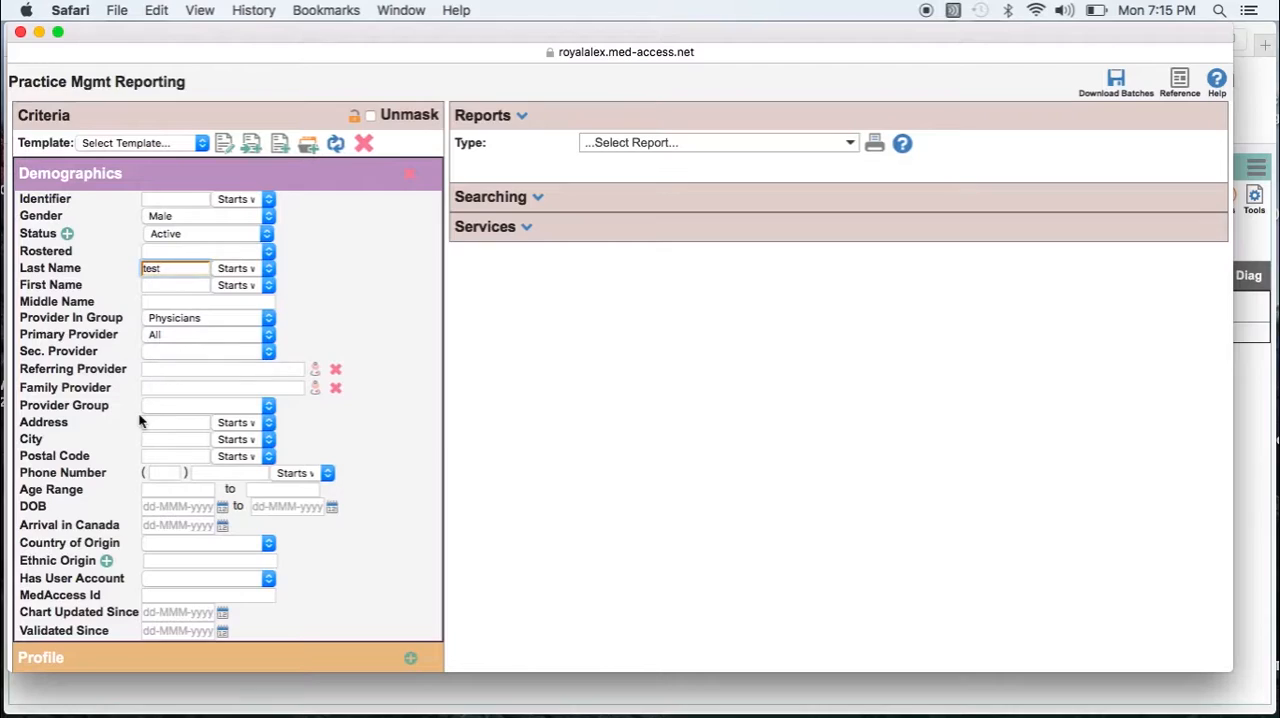
{"action": "type", "text": "40"}
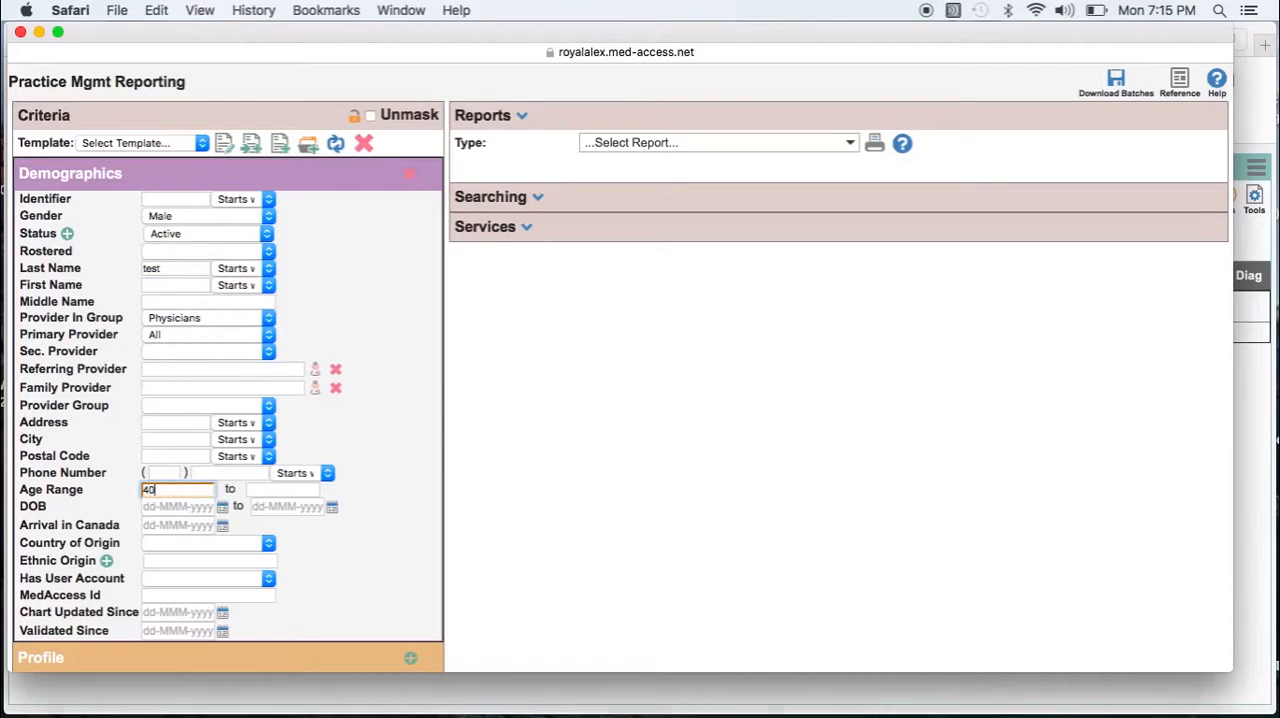
{"action": "type", "text": "74"}
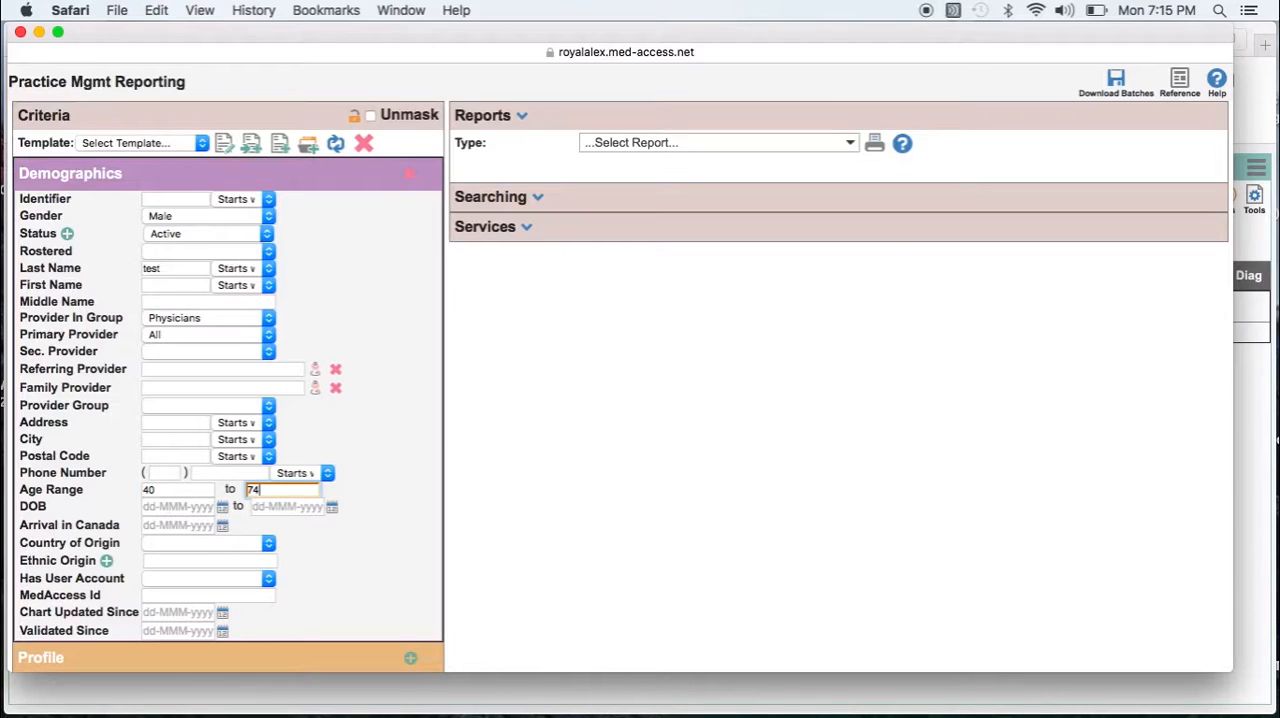
{"action": "mouse_move", "coordinate": [764, 364]}
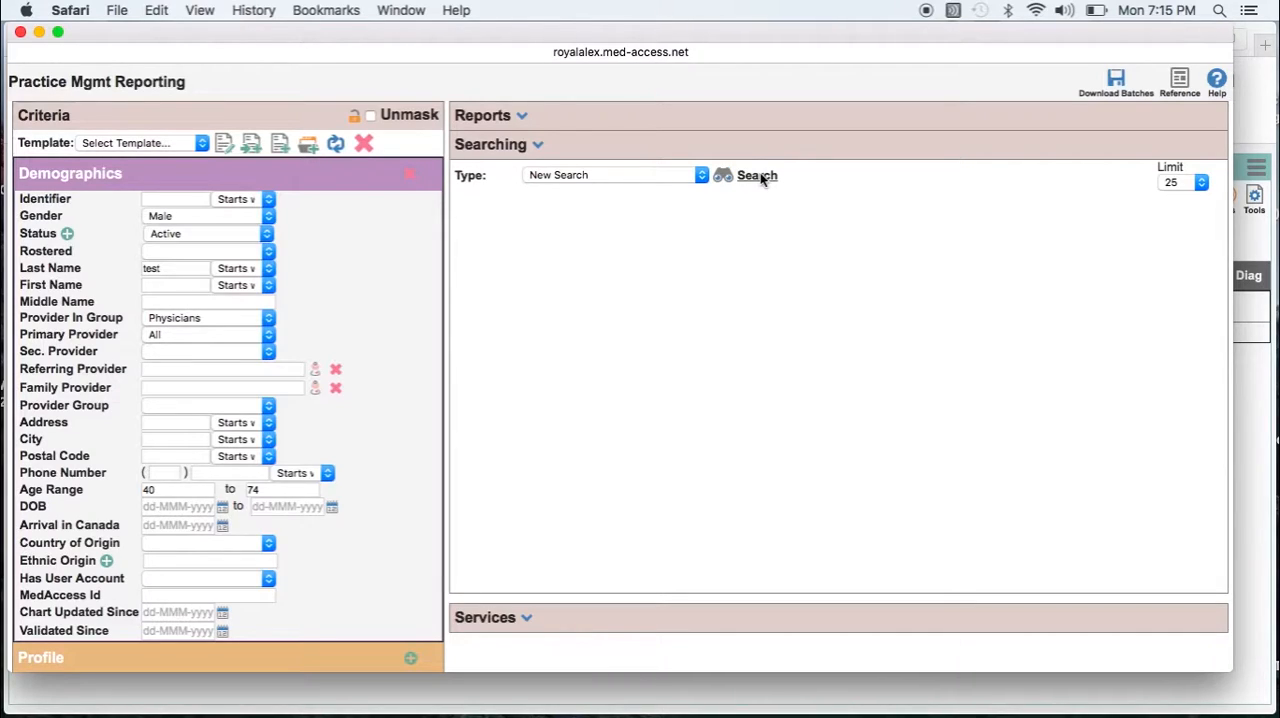
- Run the search and open the single matching patient's chart from the results
{"action": "left_click", "coordinate": [756, 176]}
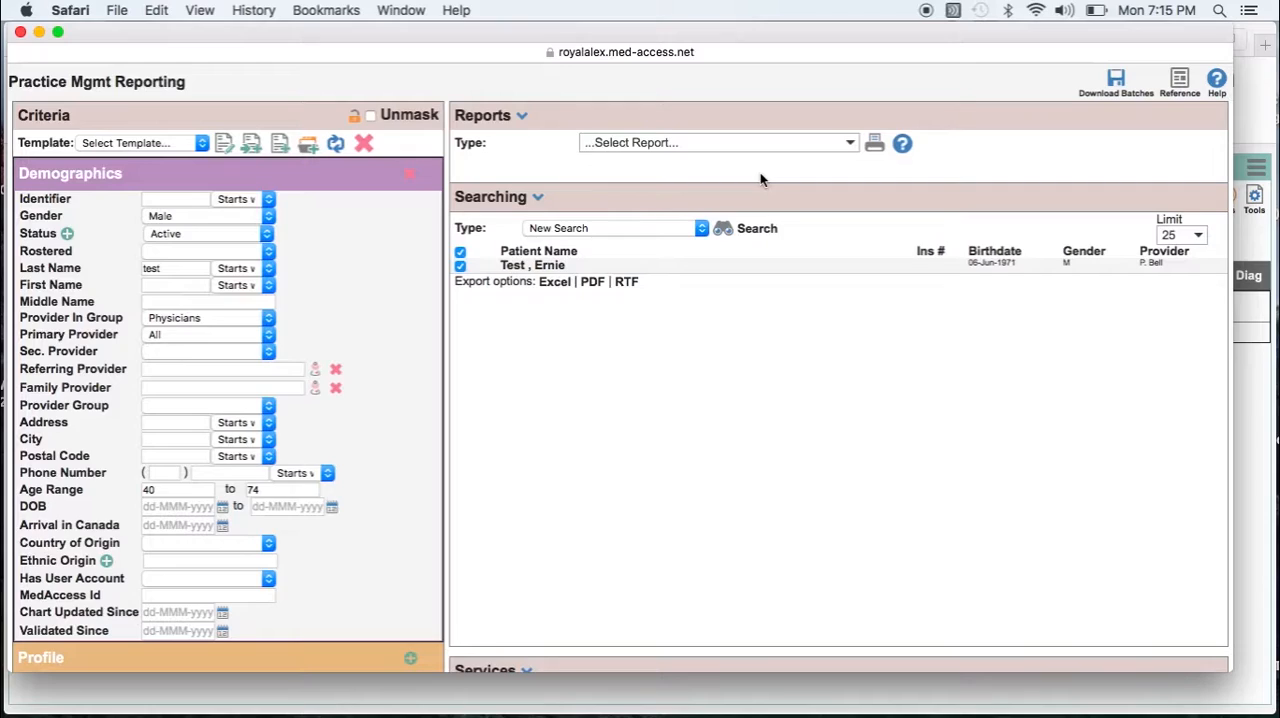
{"action": "mouse_move", "coordinate": [704, 198]}
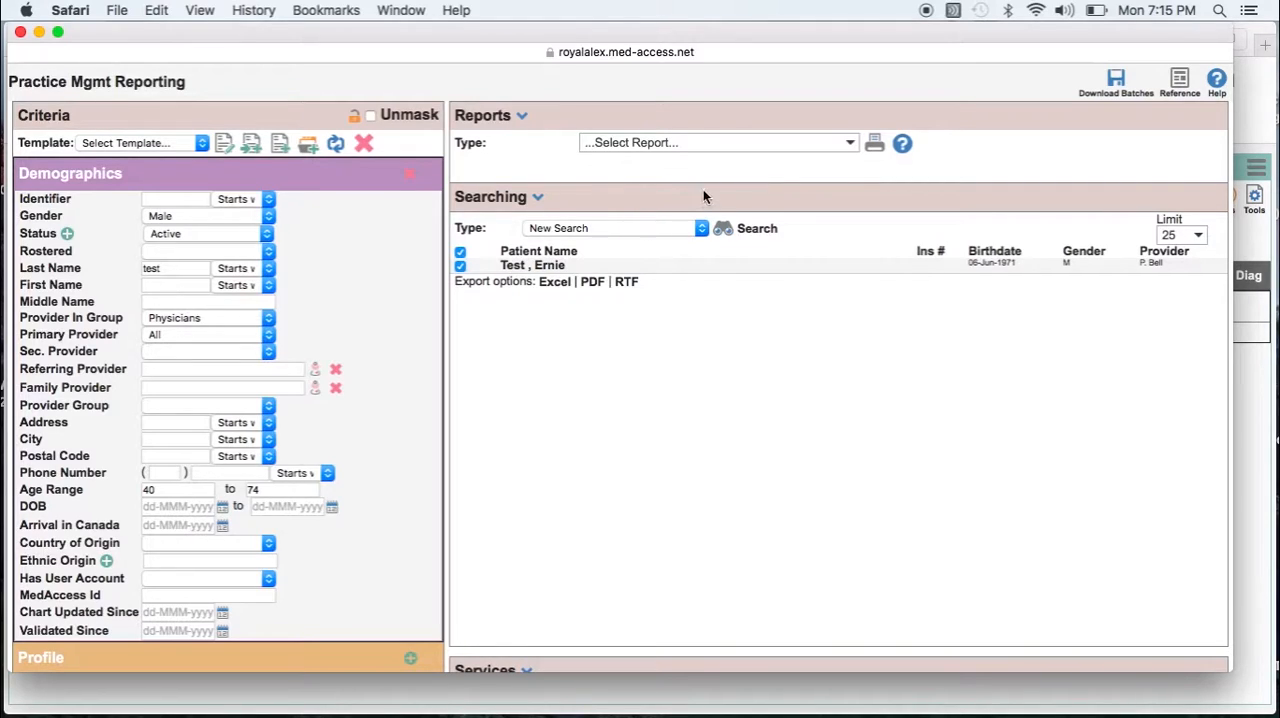
{"action": "mouse_move", "coordinate": [540, 270]}
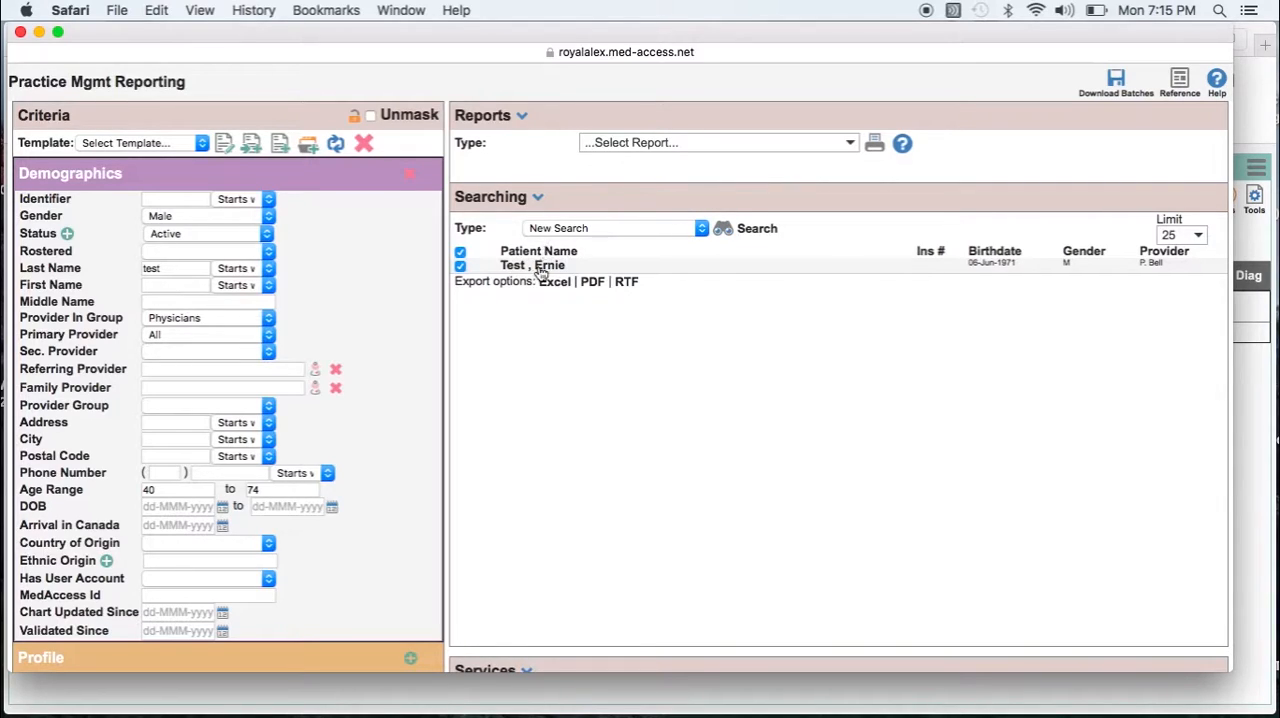
{"action": "left_click", "coordinate": [532, 264]}
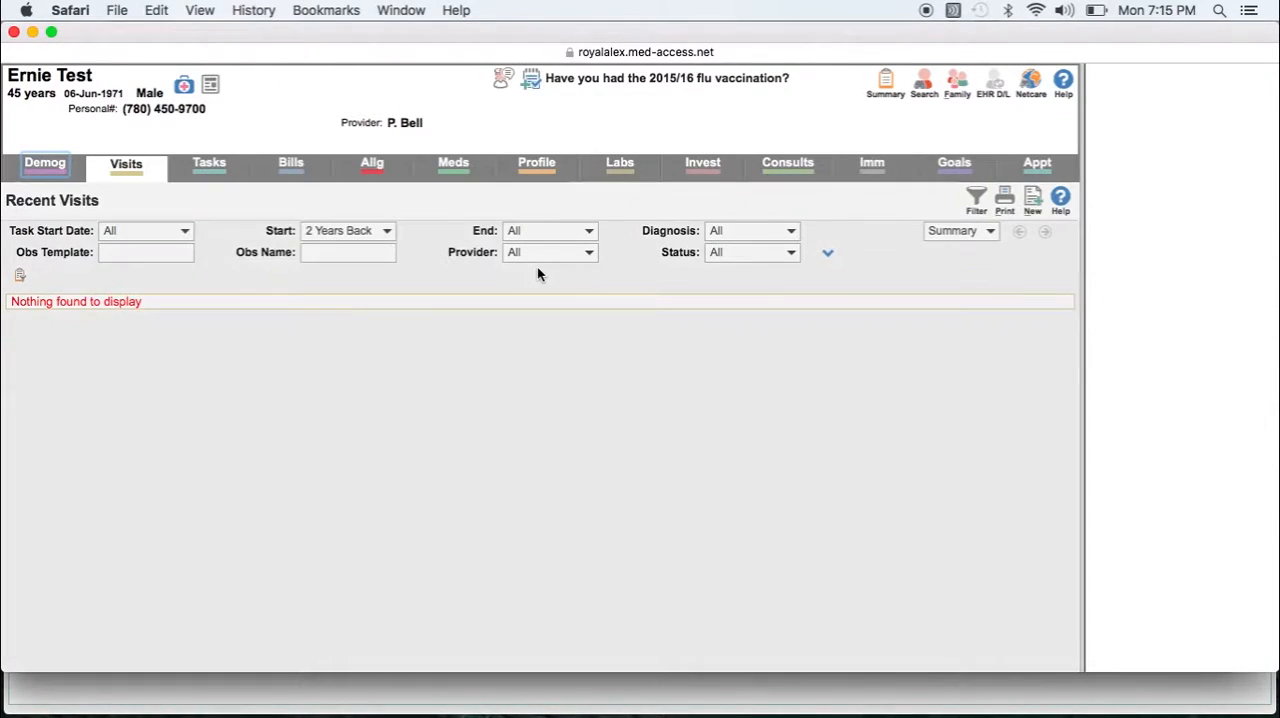
- View the patient's Demog details in the chart before returning to the search
{"action": "left_click", "coordinate": [1168, 84]}
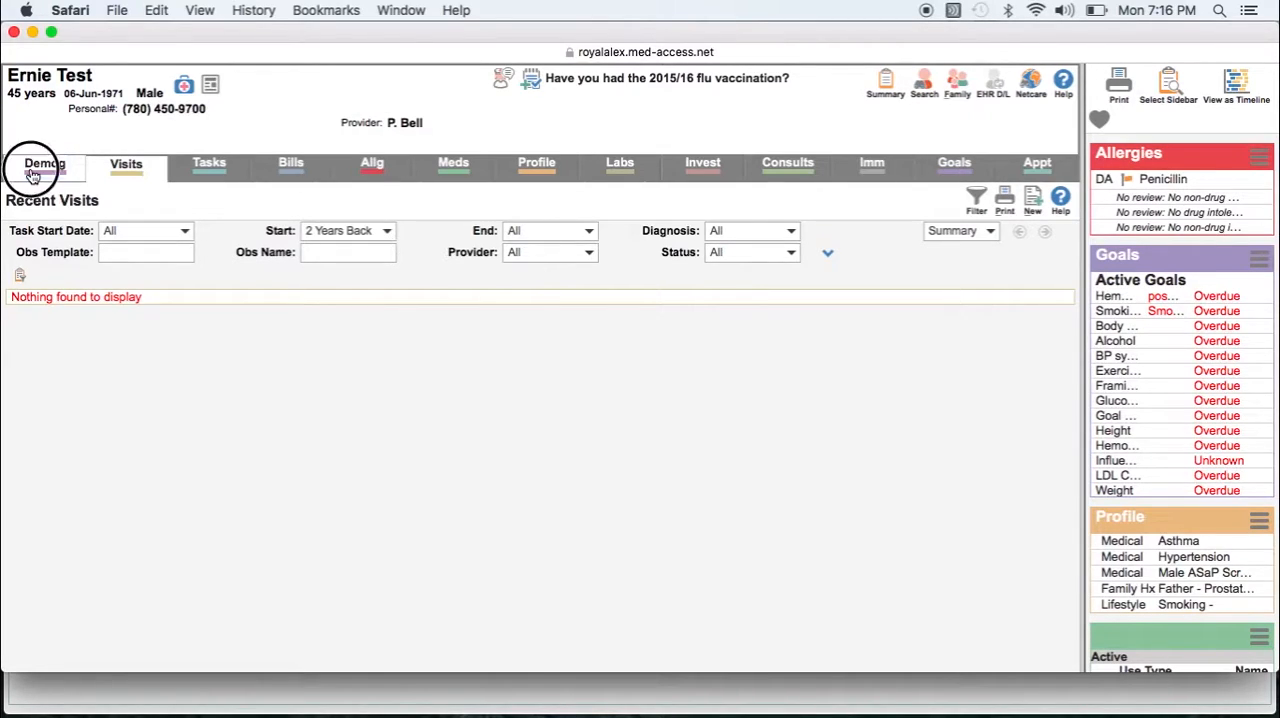
{"action": "left_click", "coordinate": [44, 164]}
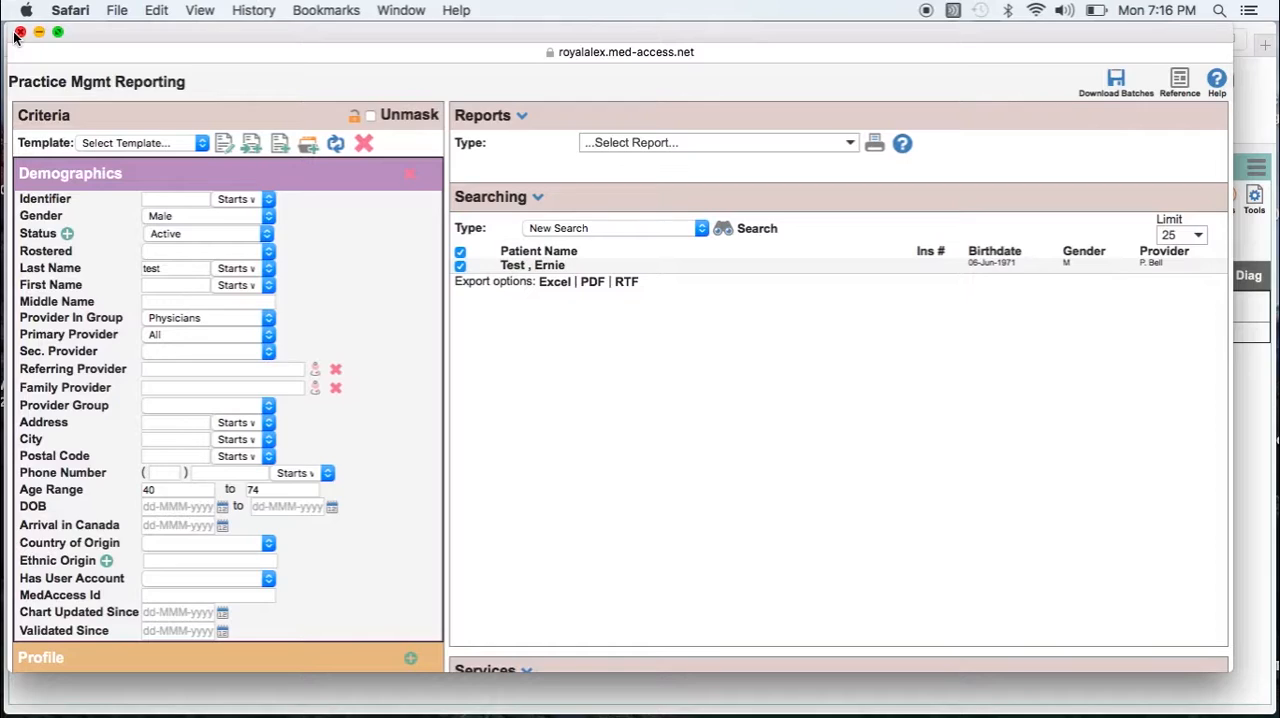
{"action": "mouse_move", "coordinate": [4, 60]}
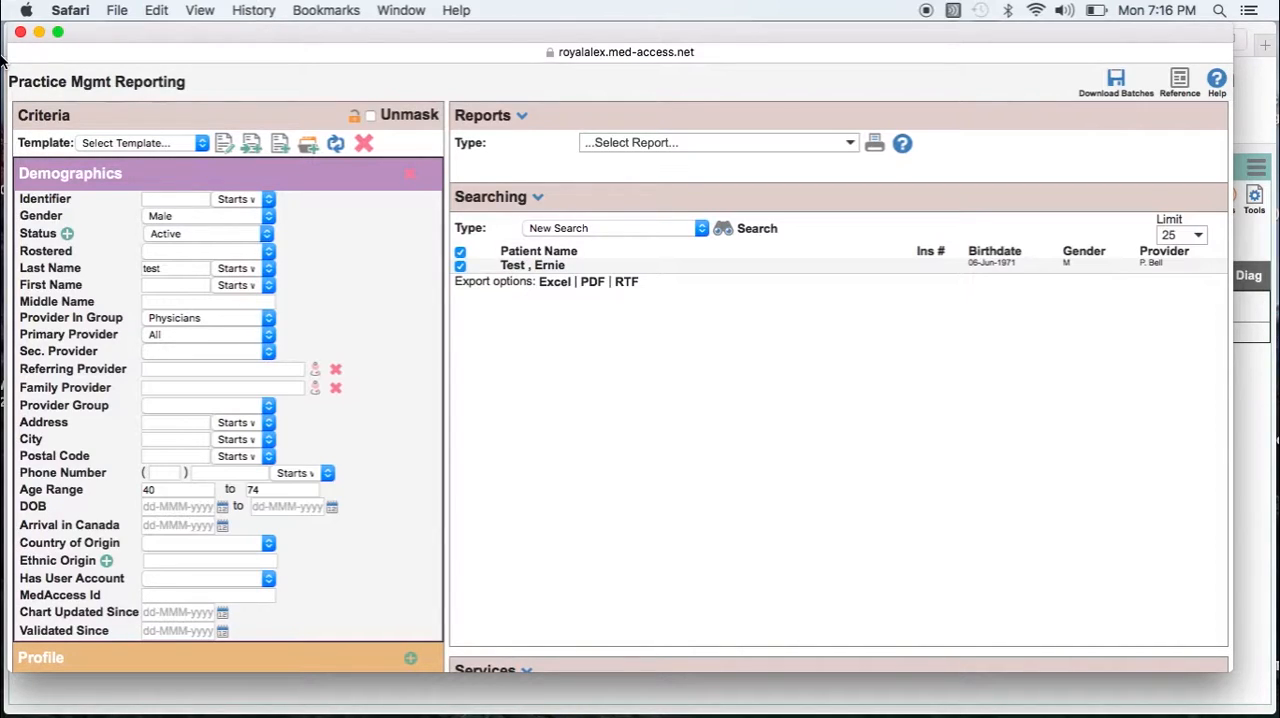
{"action": "mouse_move", "coordinate": [130, 450]}
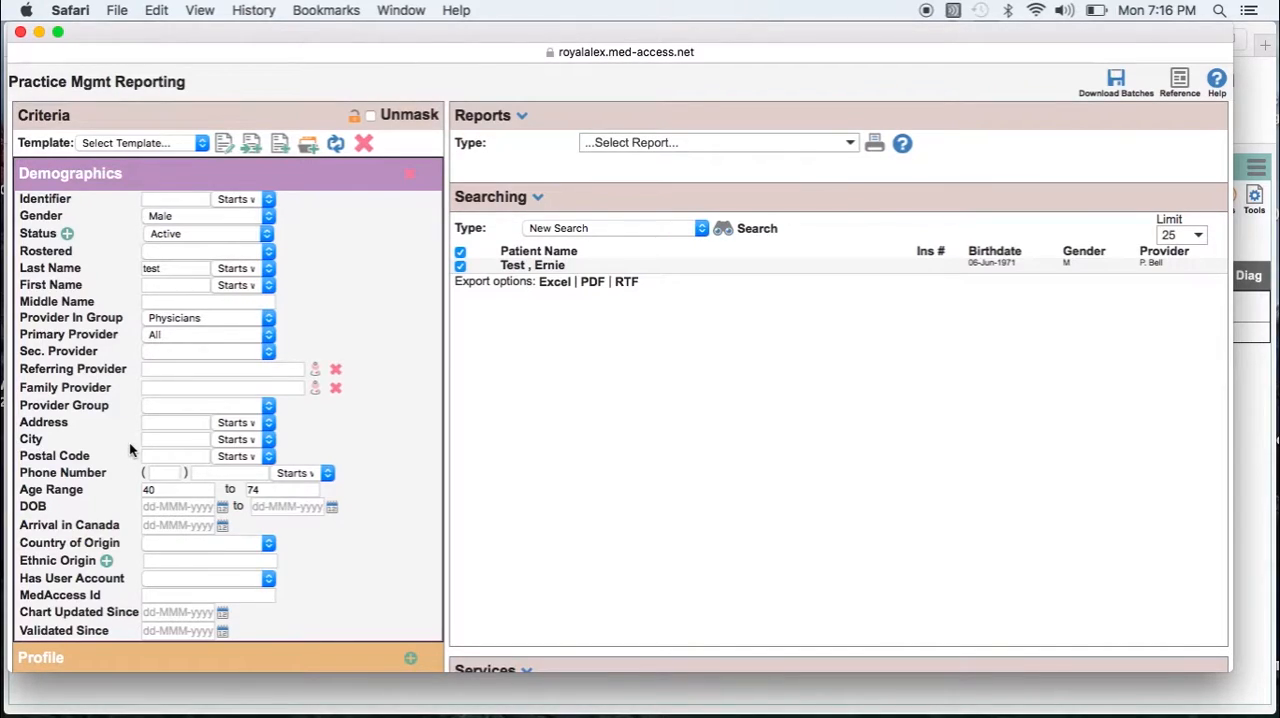
- Add an Observation criterion with its Category set to Lab
{"action": "scroll", "scroll_direction": "down", "scroll_amount": 3}
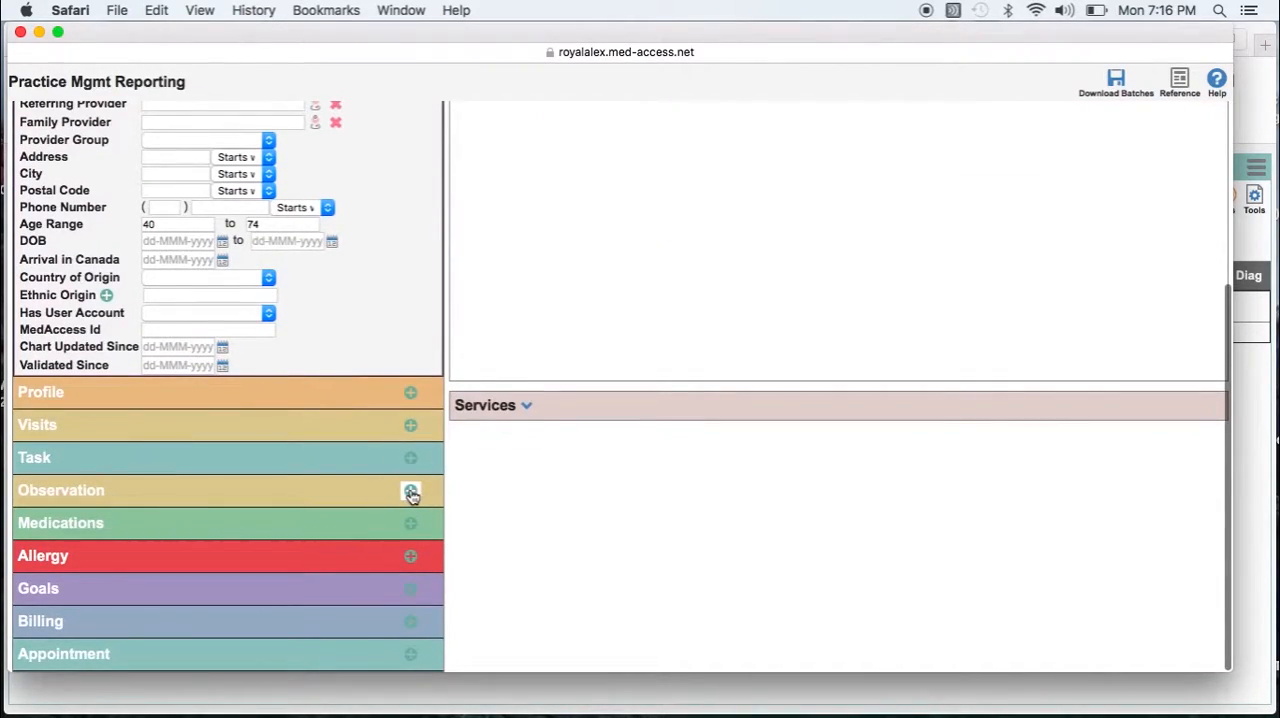
{"action": "left_click", "coordinate": [410, 490]}
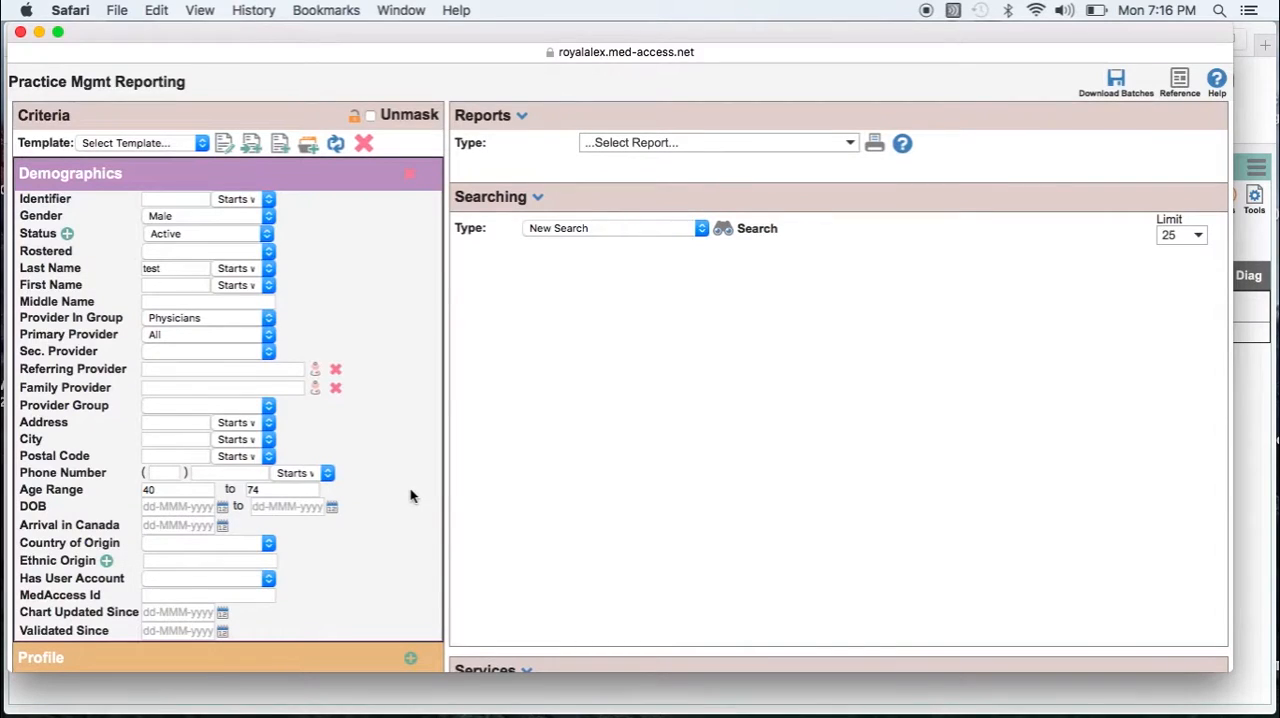
{"action": "scroll", "scroll_direction": "down", "scroll_amount": 3}
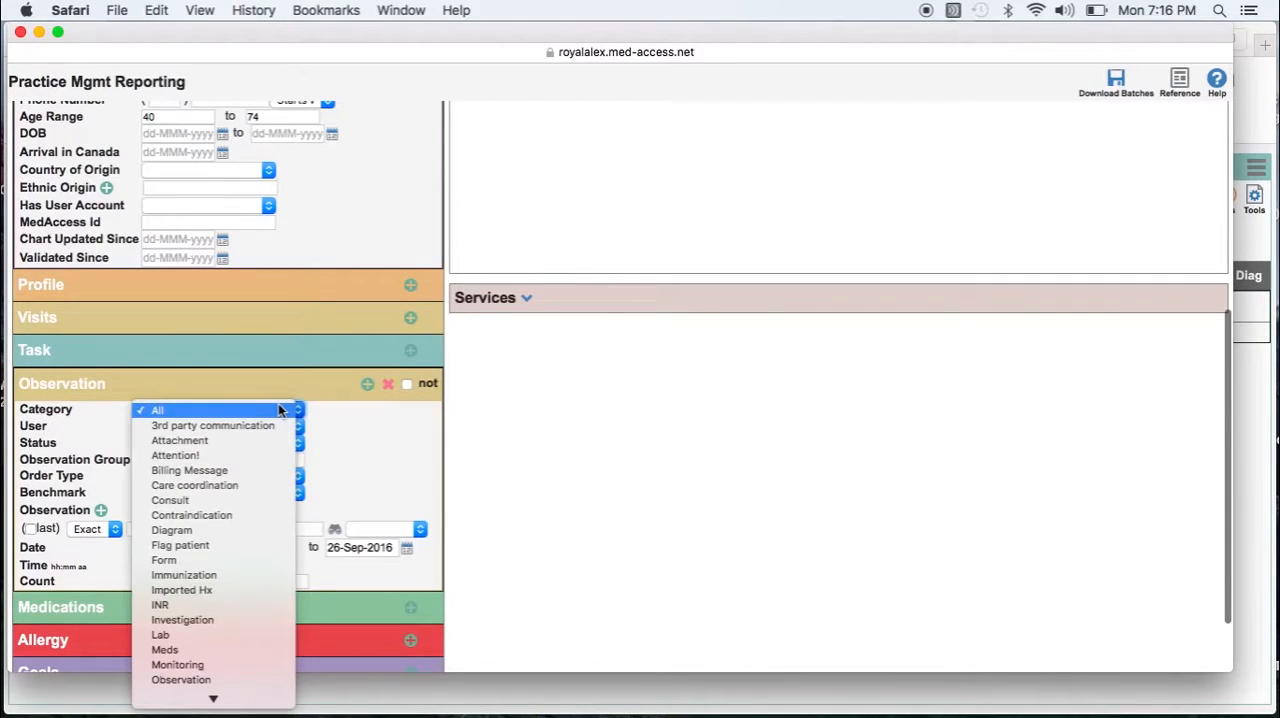
{"action": "mouse_move", "coordinate": [248, 634]}
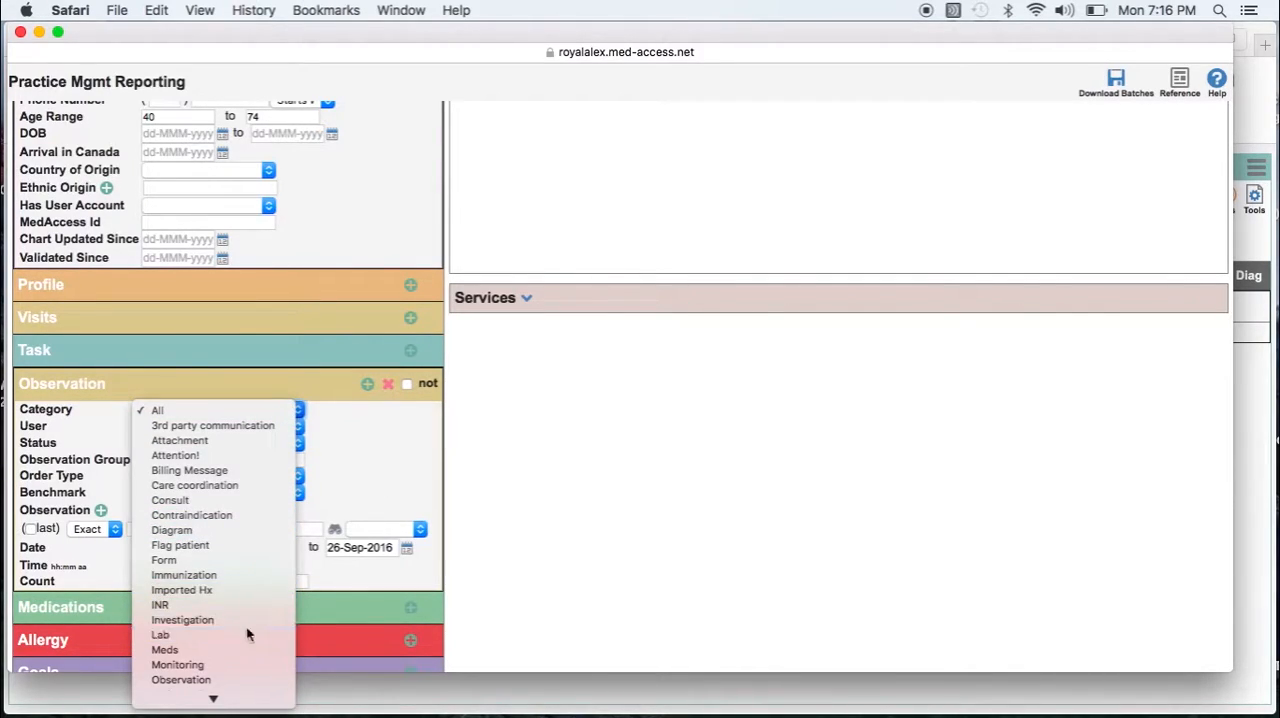
{"action": "left_click", "coordinate": [160, 634]}
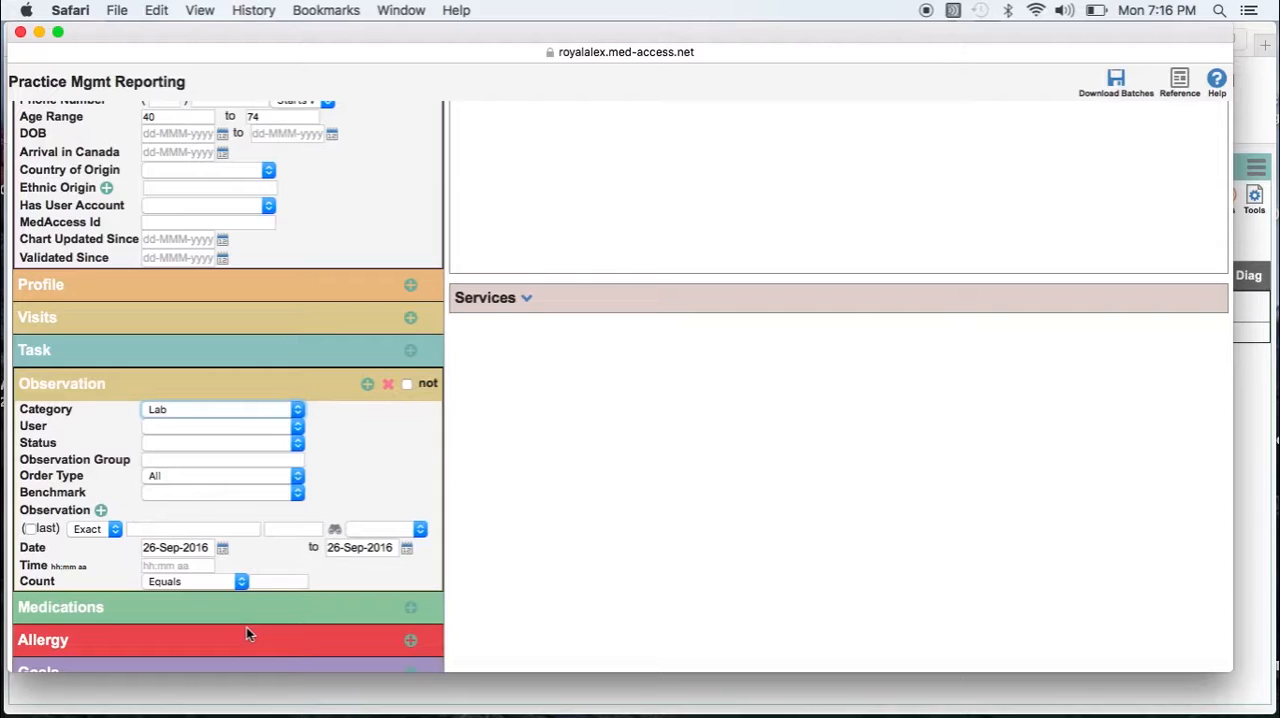
{"action": "mouse_move", "coordinate": [168, 528]}
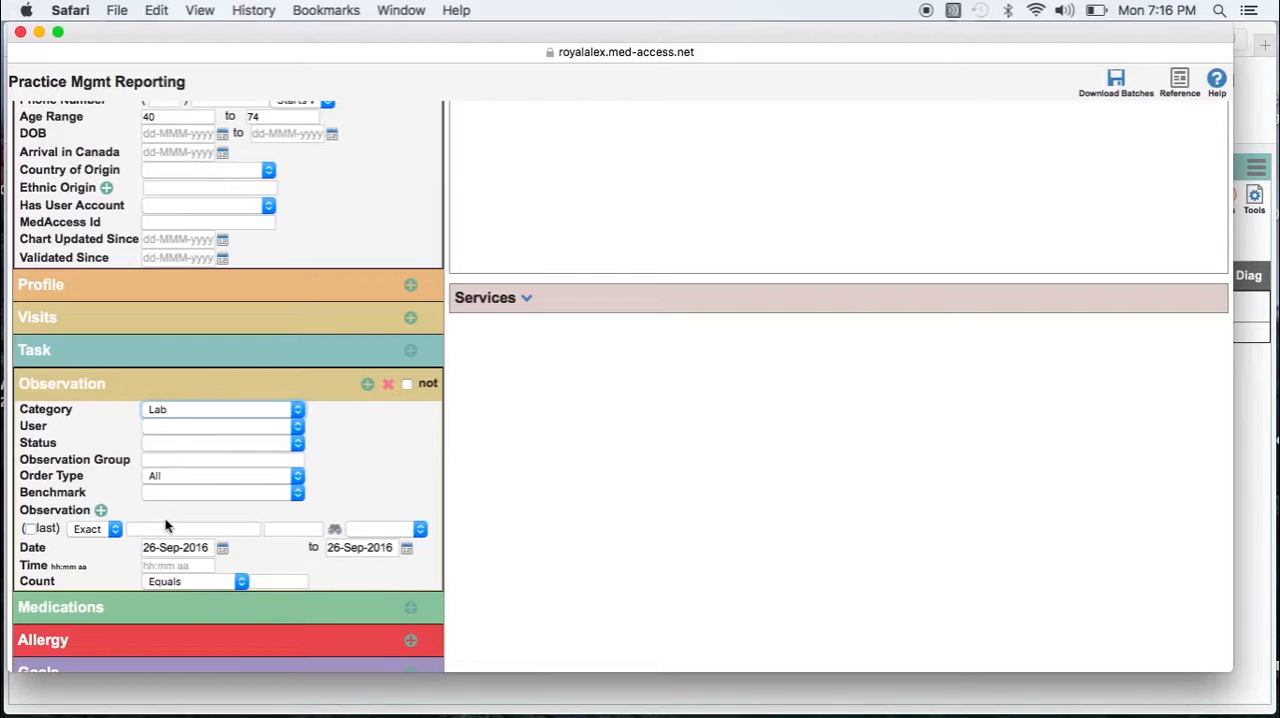
- Begin entering 'ld' as the observation name to search for
{"action": "left_click", "coordinate": [192, 528]}
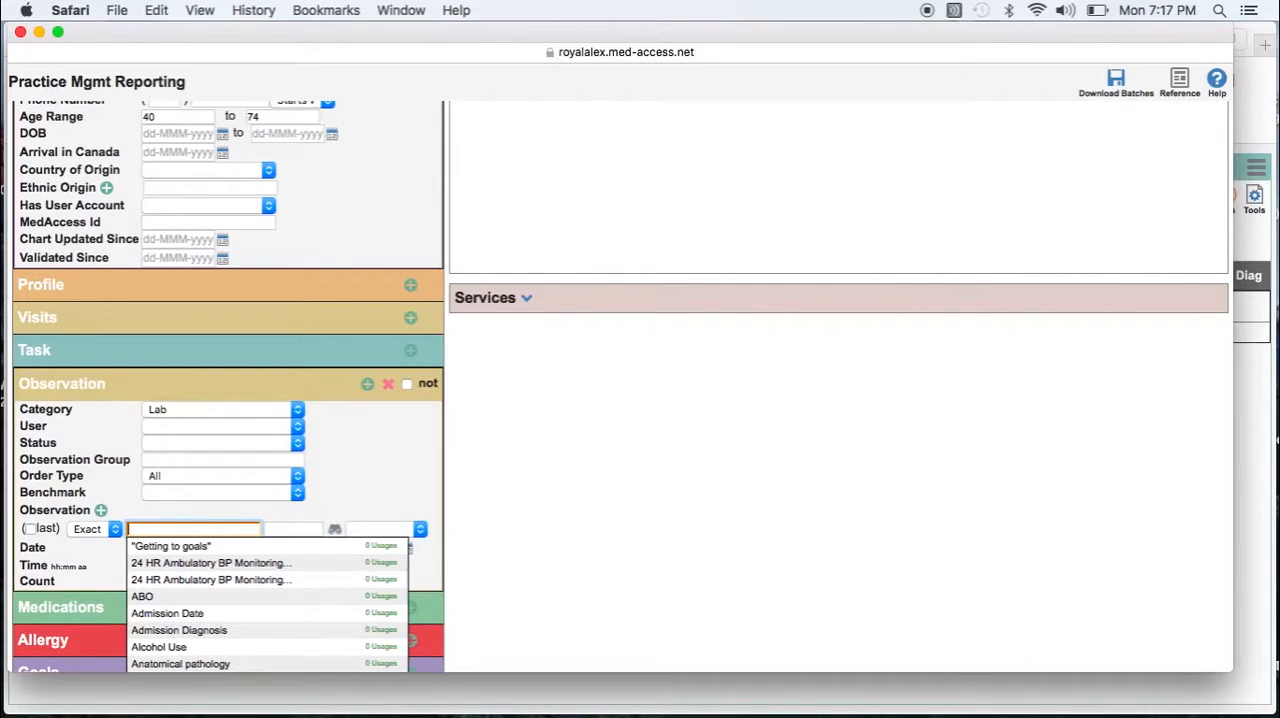
{"action": "type", "text": "ldl"}
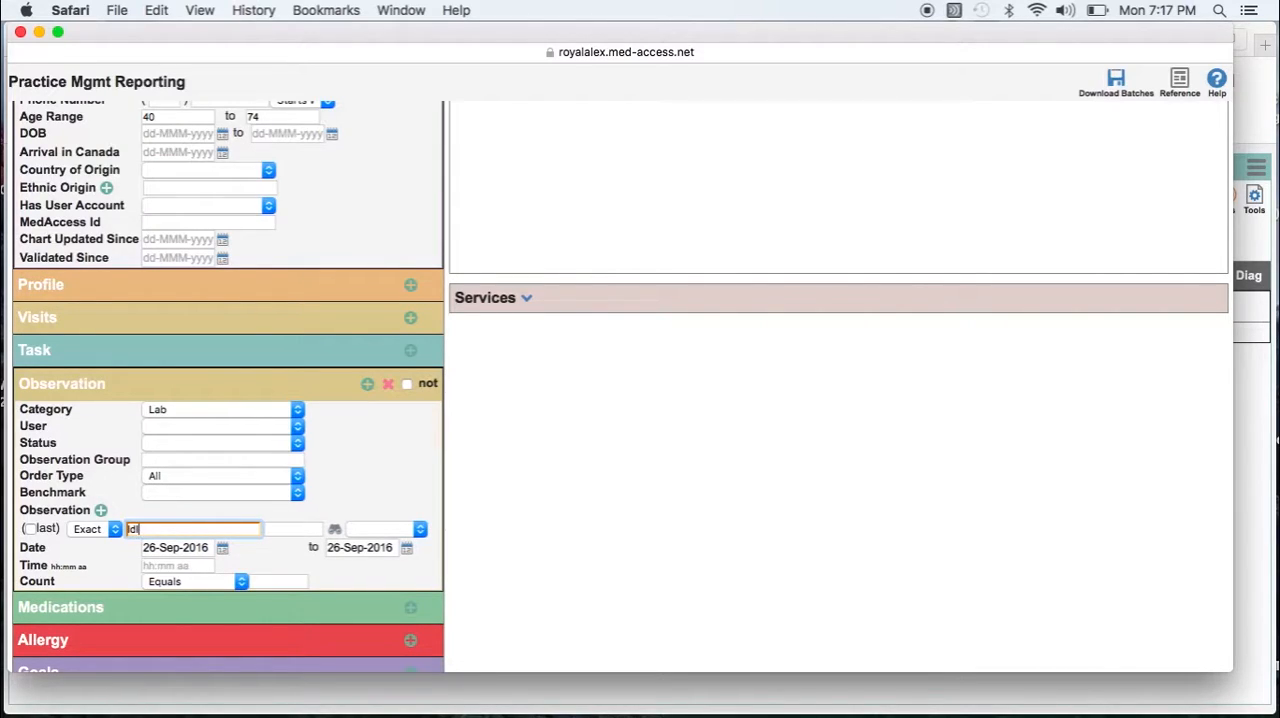
- Set the observation to LDL, add a second row and look up LDL Cholesterol
{"action": "left_click", "coordinate": [334, 528]}
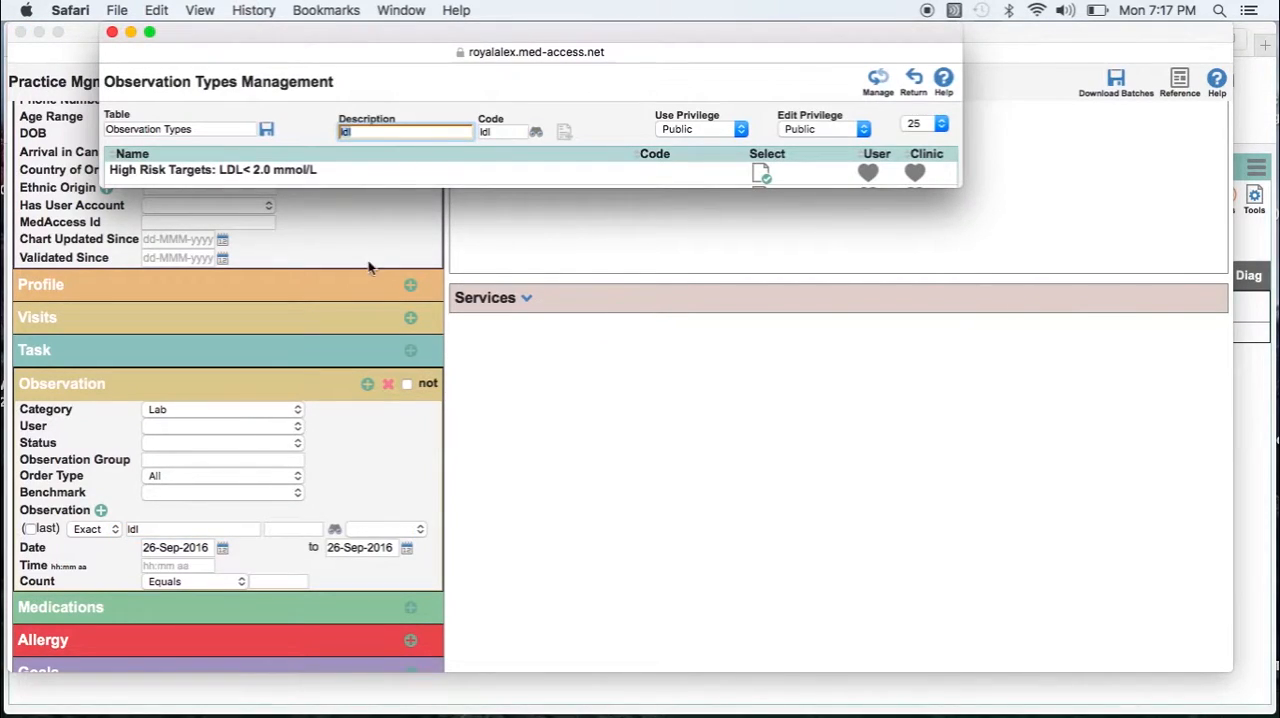
{"action": "mouse_move", "coordinate": [404, 204]}
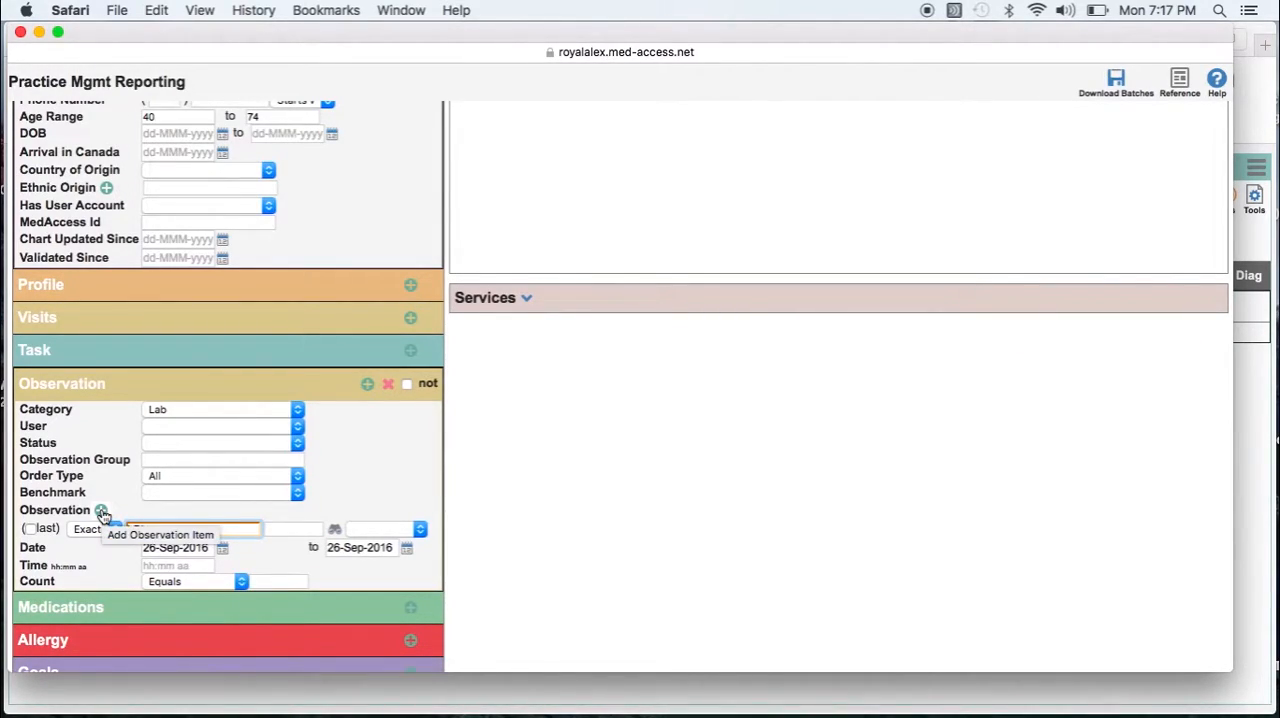
{"action": "type", "text": "LDL"}
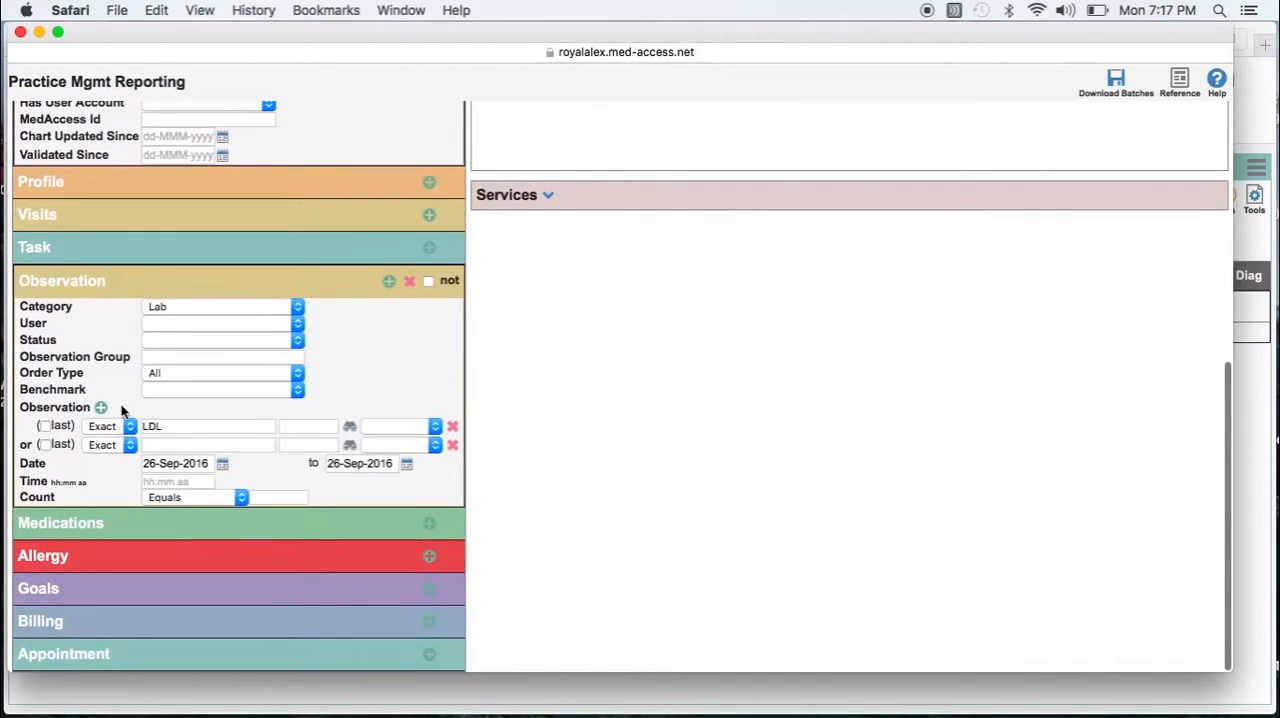
{"action": "mouse_move", "coordinate": [70, 422]}
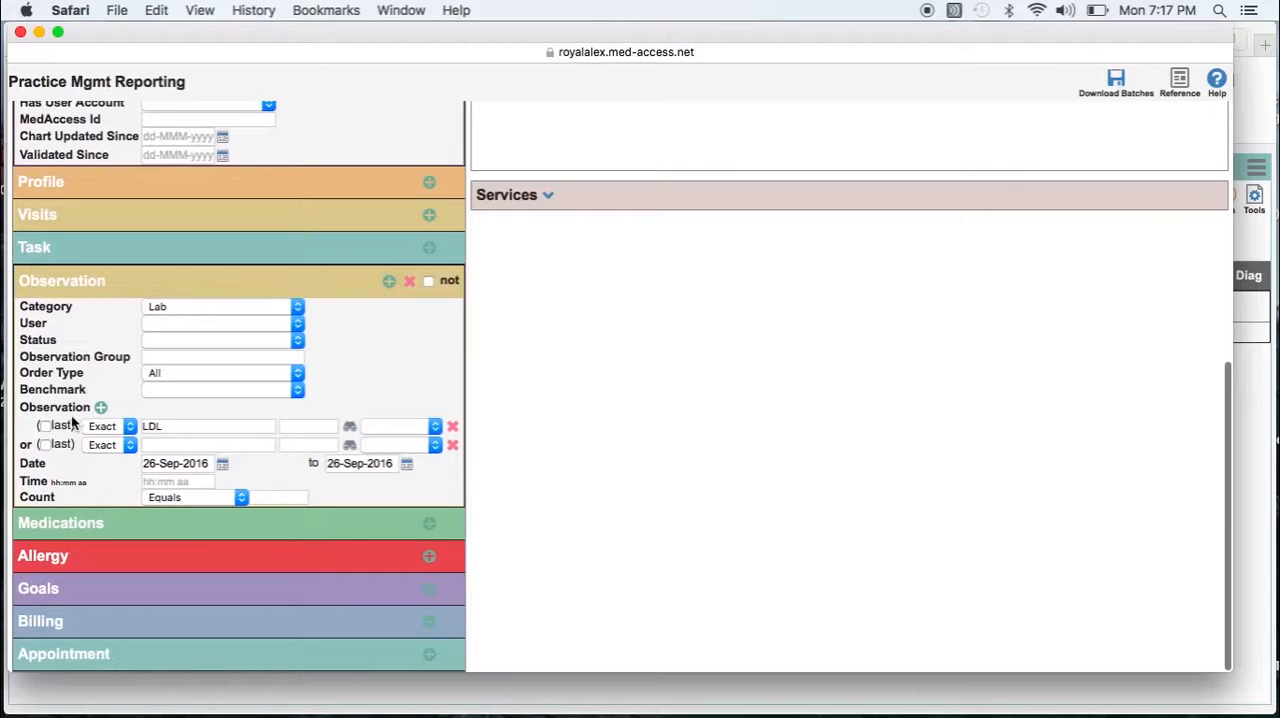
{"action": "left_click", "coordinate": [204, 444]}
{"action": "type", "text": "ldl"}
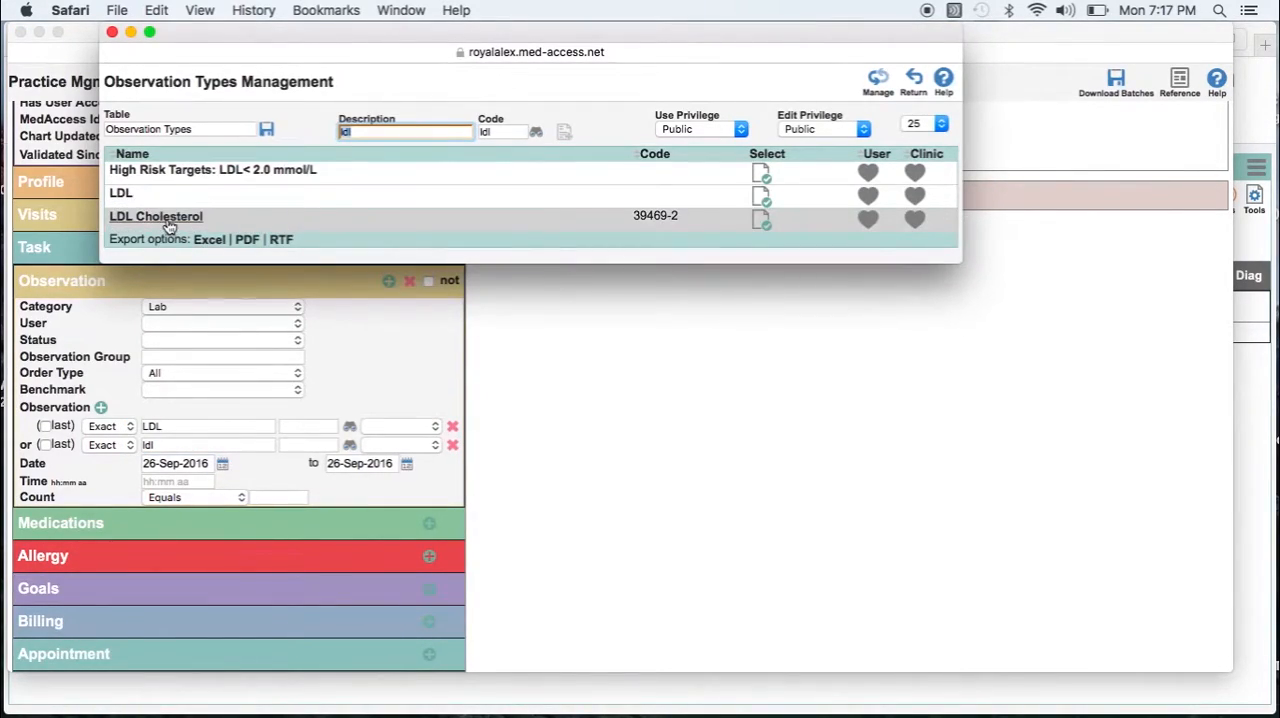
{"action": "left_click", "coordinate": [156, 216]}
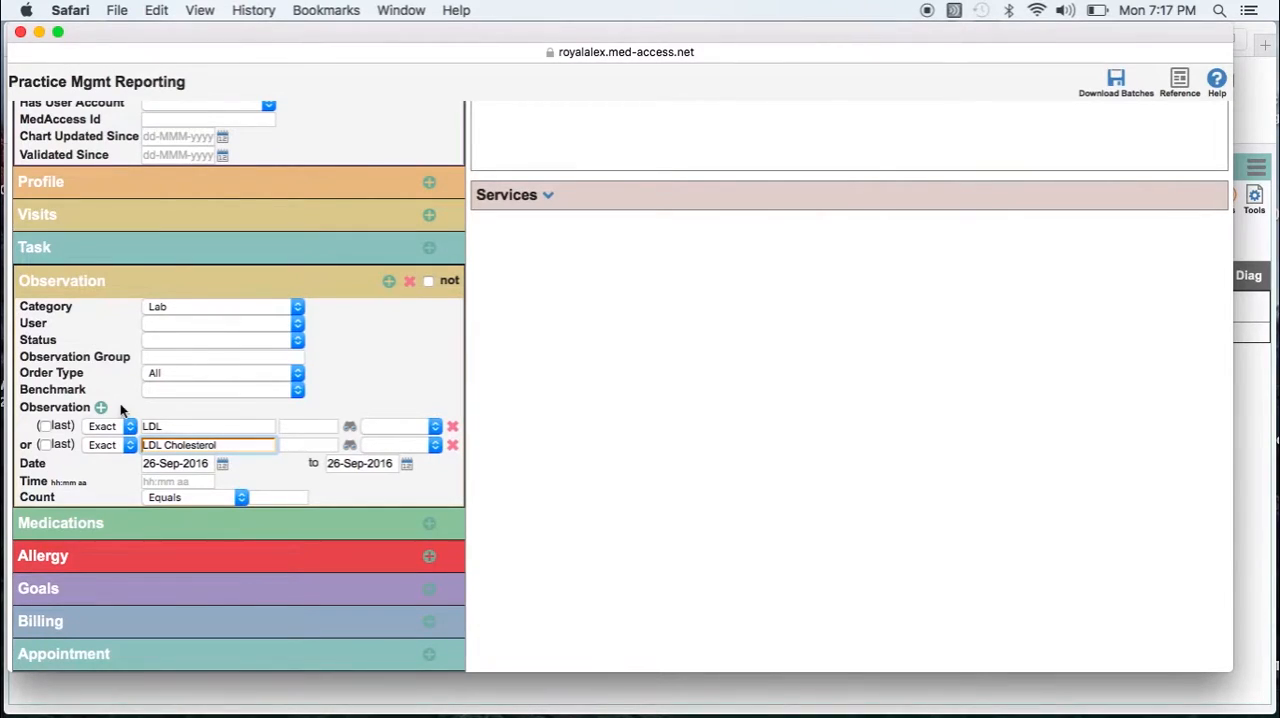
{"action": "mouse_move", "coordinate": [130, 444]}
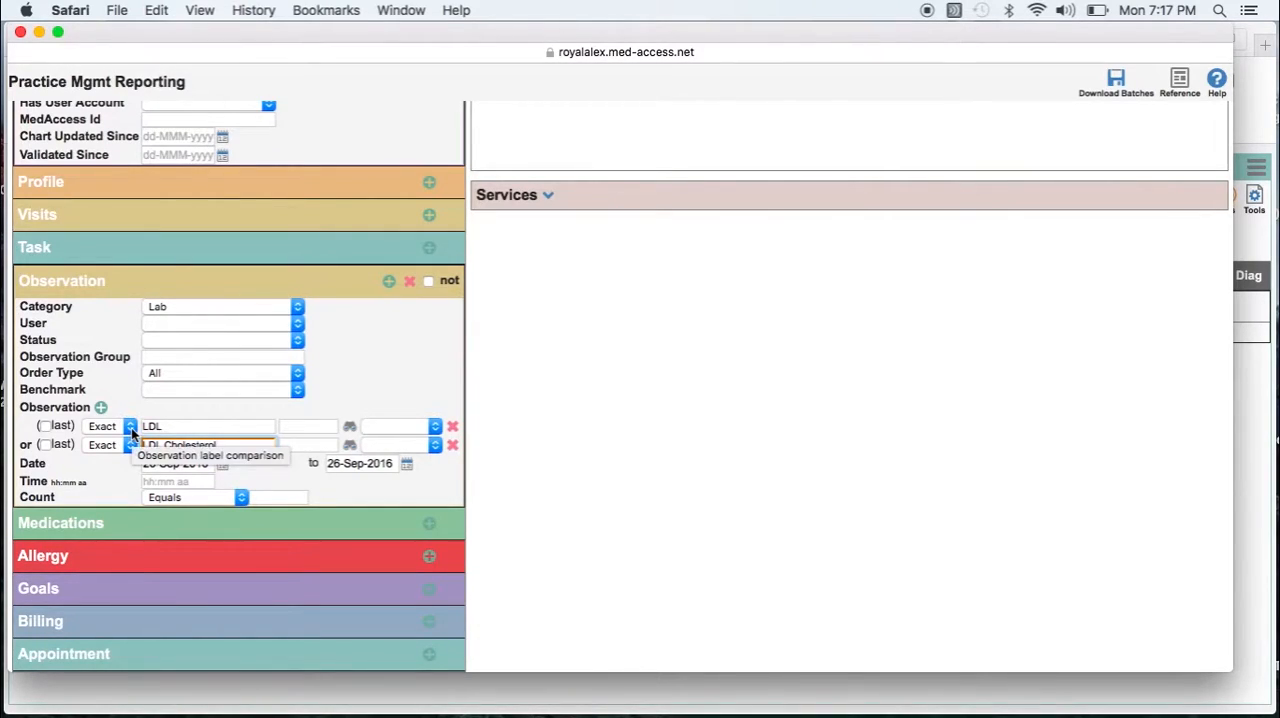
{"action": "left_click", "coordinate": [128, 426]}
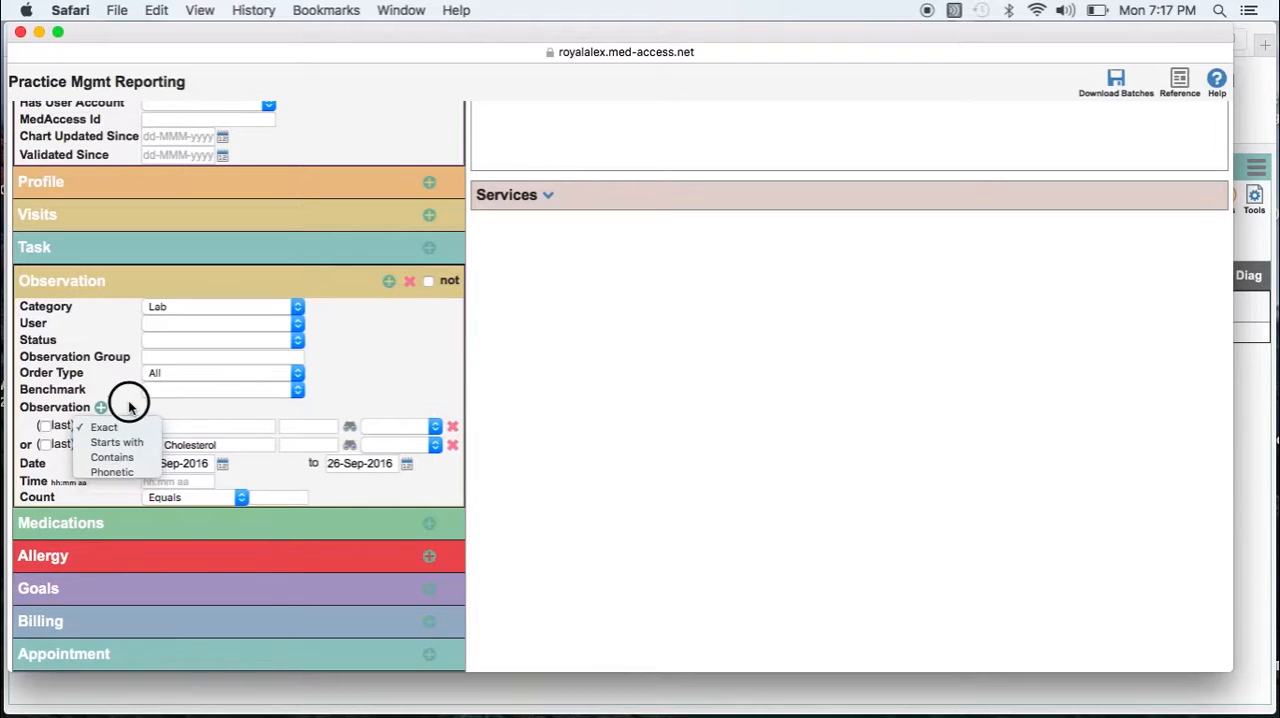
{"action": "left_click", "coordinate": [104, 428]}
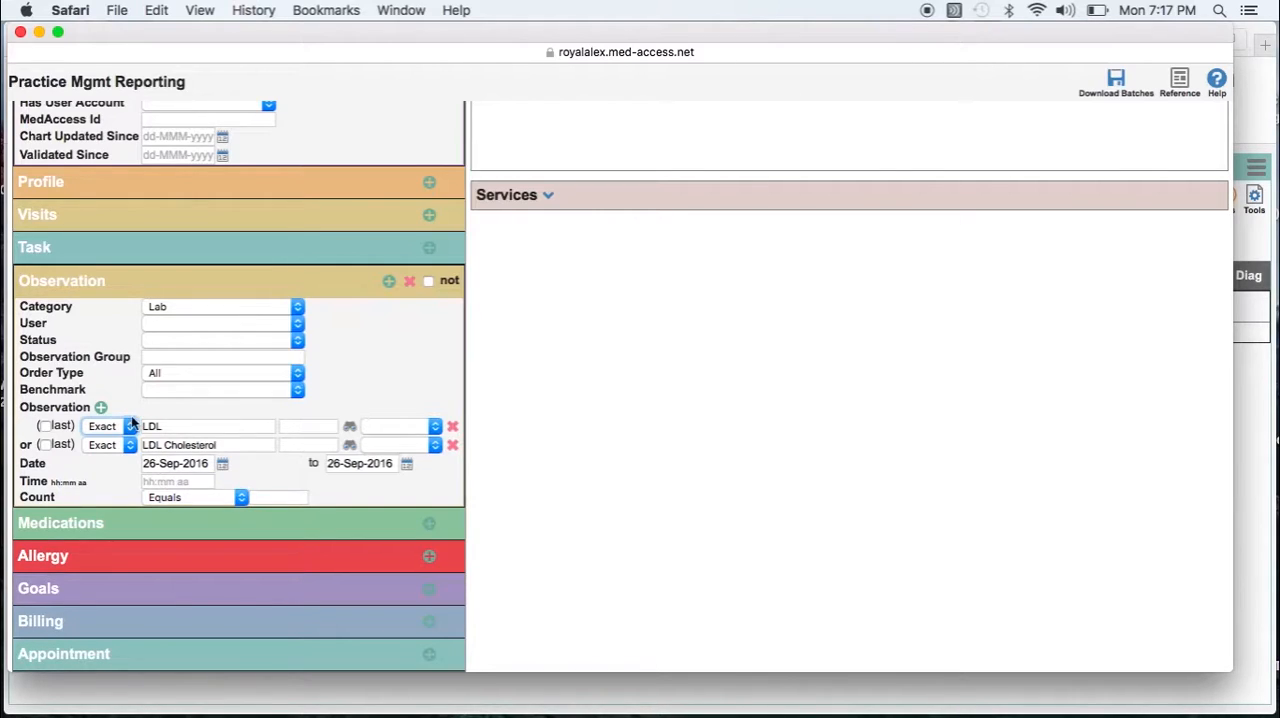
{"action": "mouse_move", "coordinate": [216, 460]}
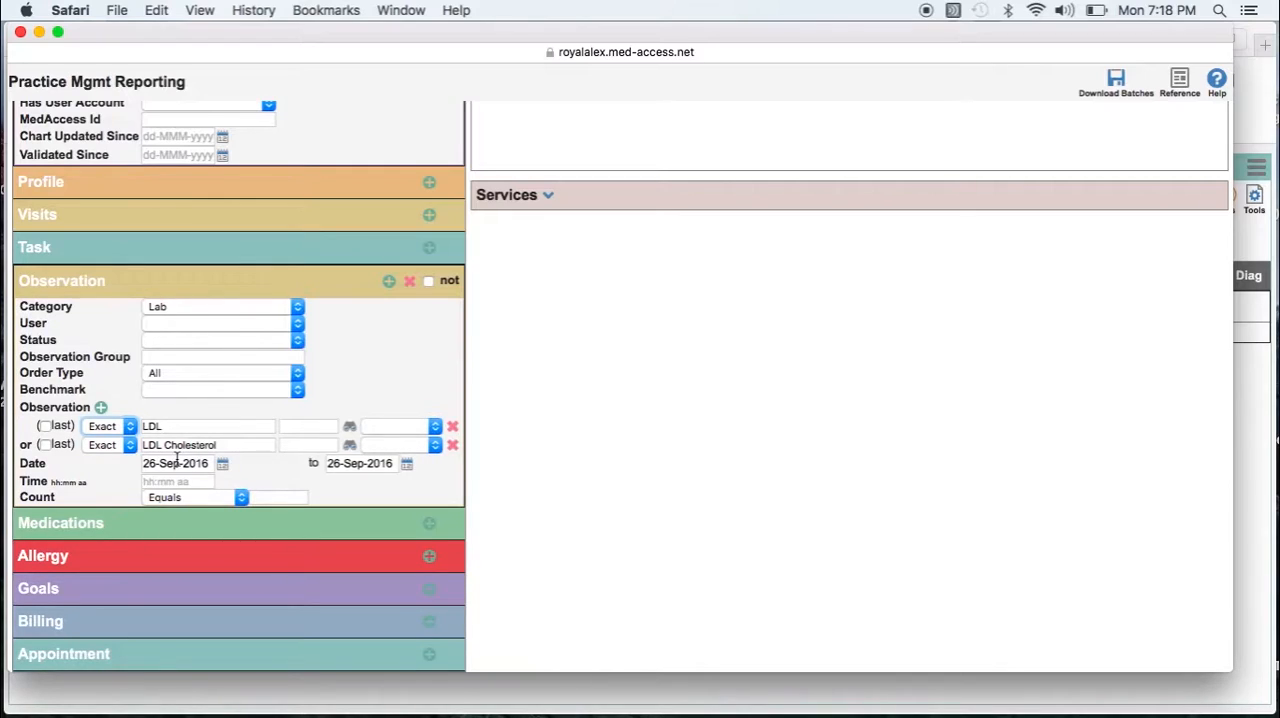
{"action": "mouse_move", "coordinate": [238, 578]}
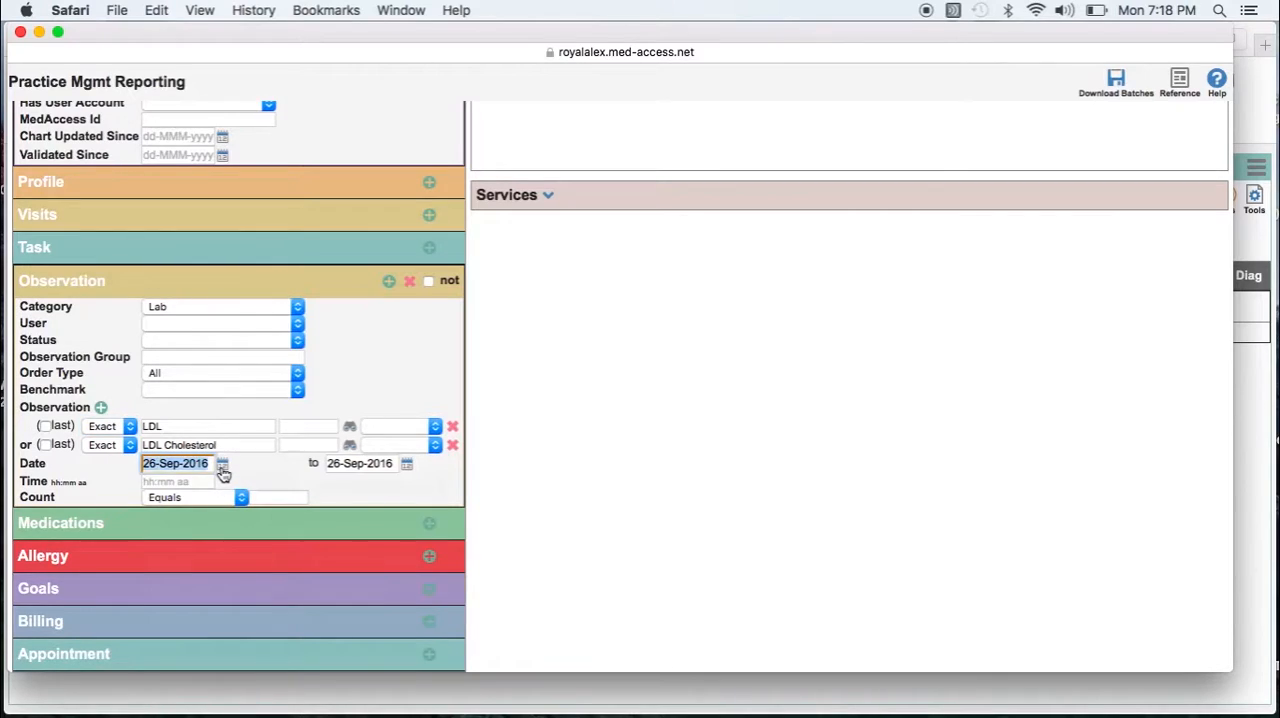
- Set the observation start date to 26-Sep-2011 via the calendar
{"action": "left_click", "coordinate": [222, 464]}
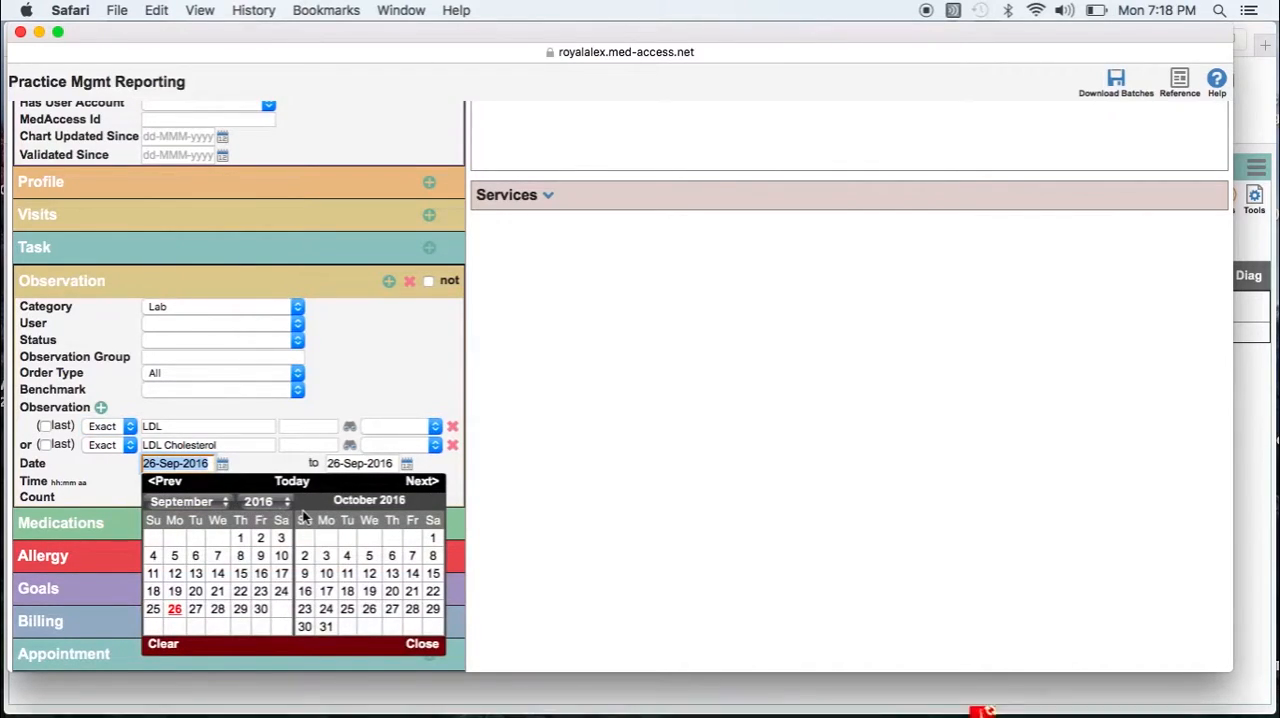
{"action": "left_click", "coordinate": [284, 500]}
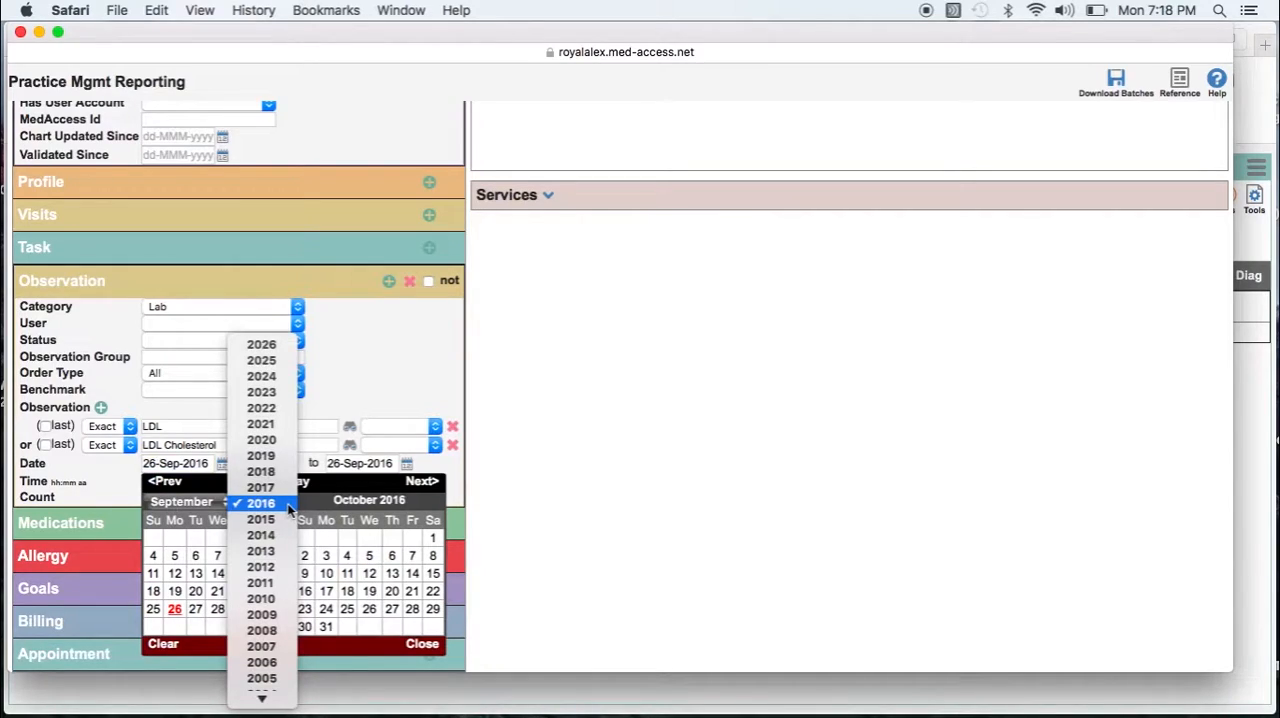
{"action": "left_click", "coordinate": [260, 582]}
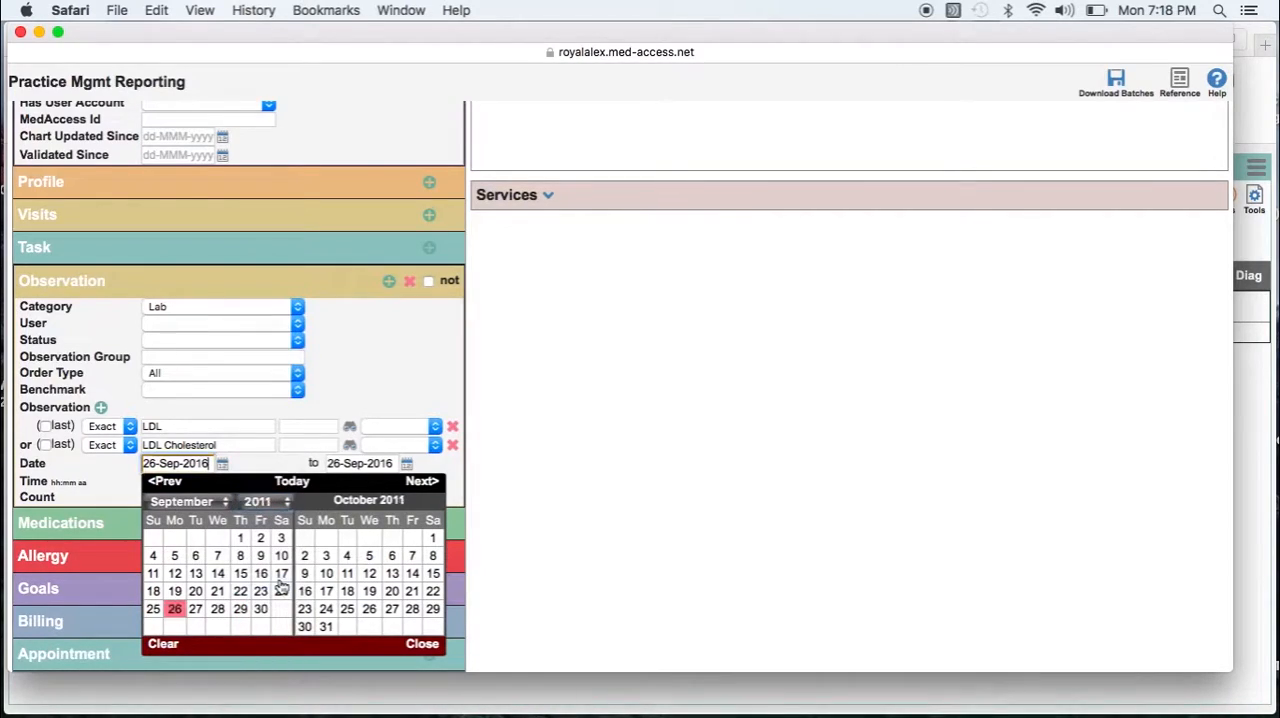
{"action": "left_click", "coordinate": [176, 608]}
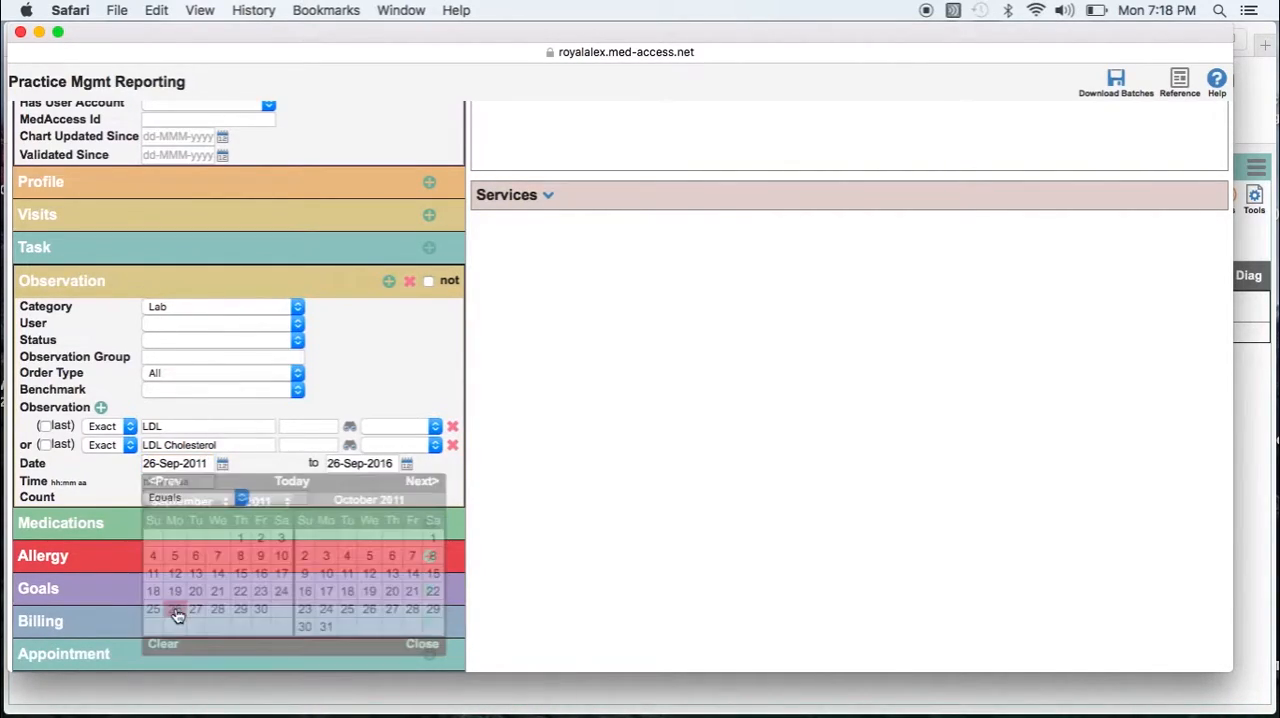
{"action": "left_click", "coordinate": [422, 644]}
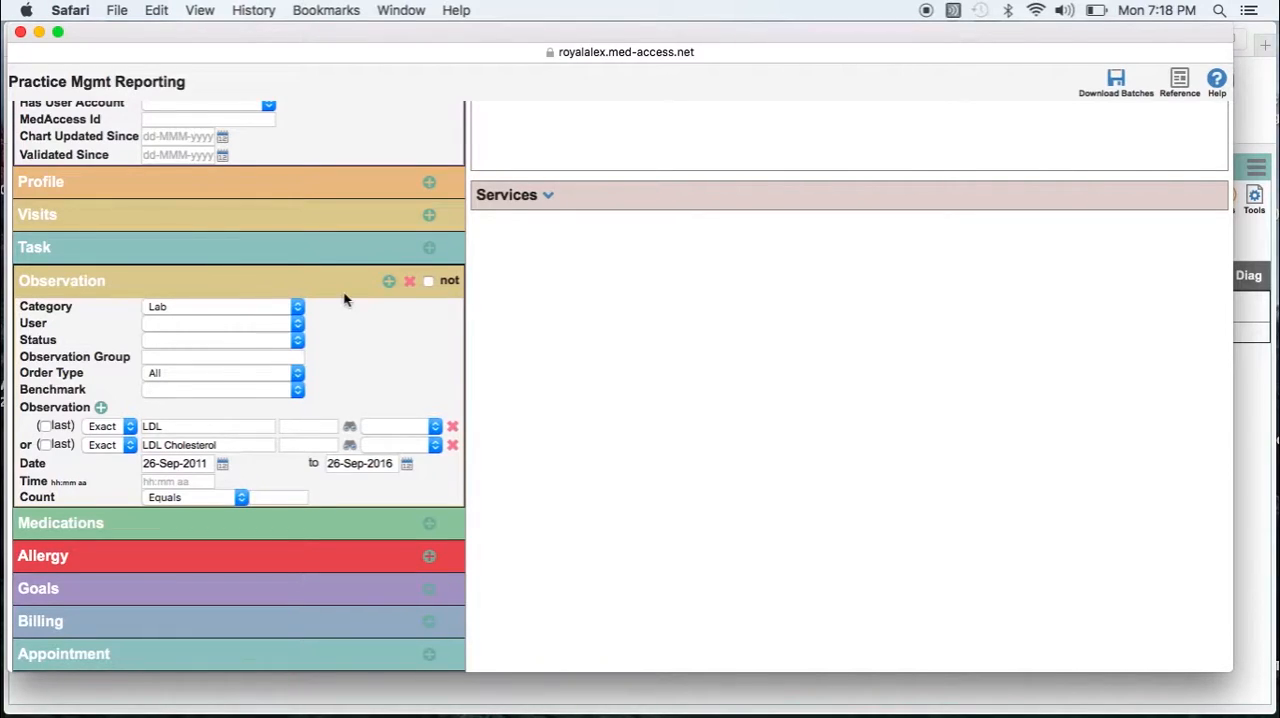
- Tick the Observation 'not' checkbox to target patients without LDL results
{"action": "left_click", "coordinate": [428, 280]}
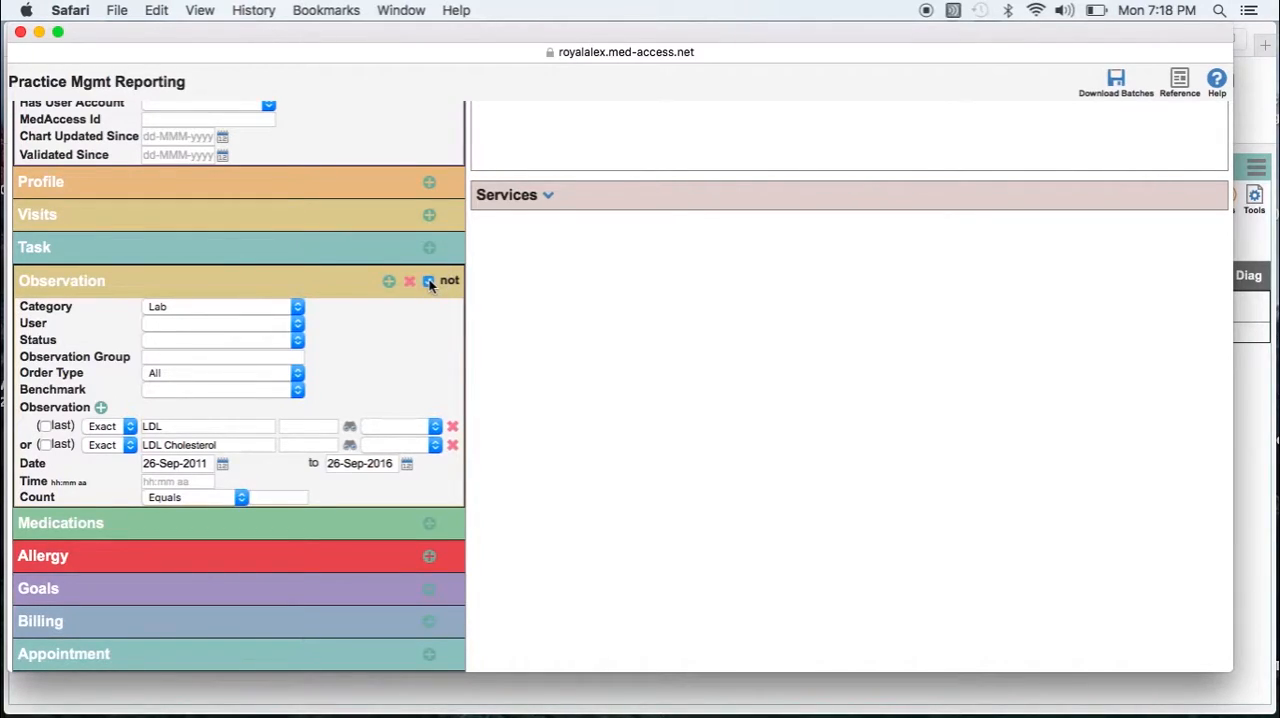
{"action": "left_click", "coordinate": [428, 280]}
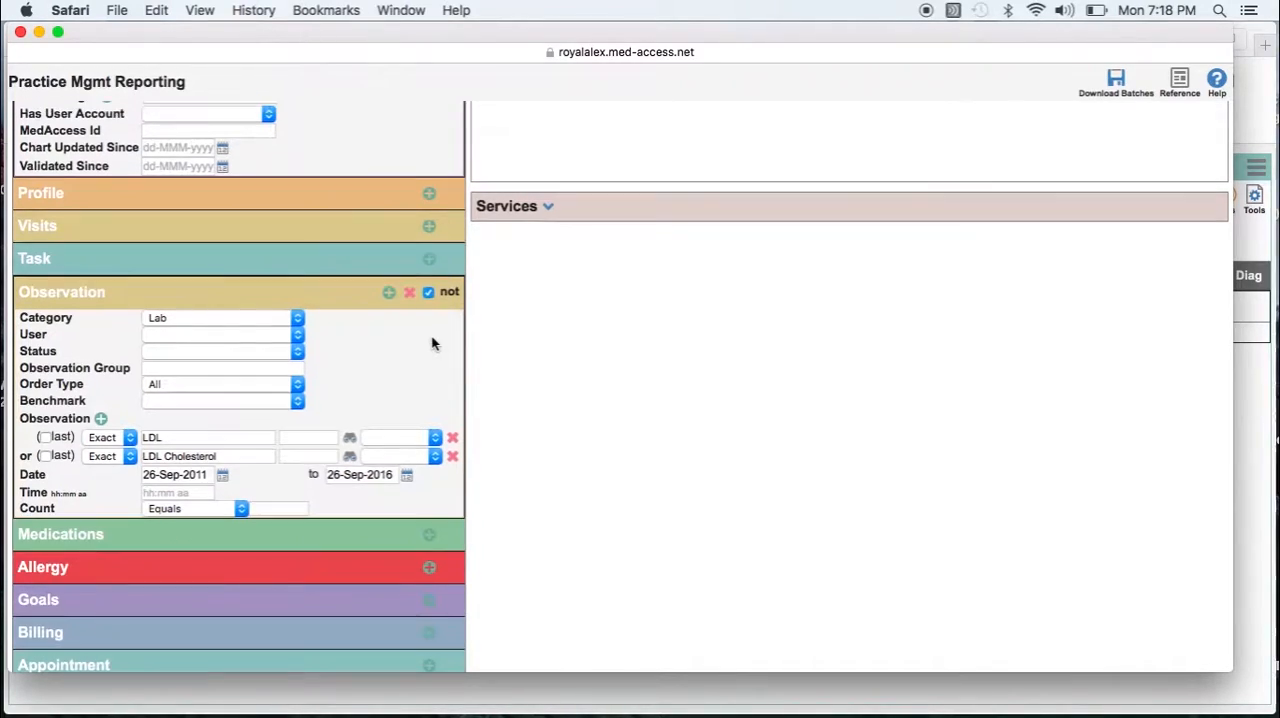
{"action": "scroll", "scroll_direction": "up", "scroll_amount": 3}
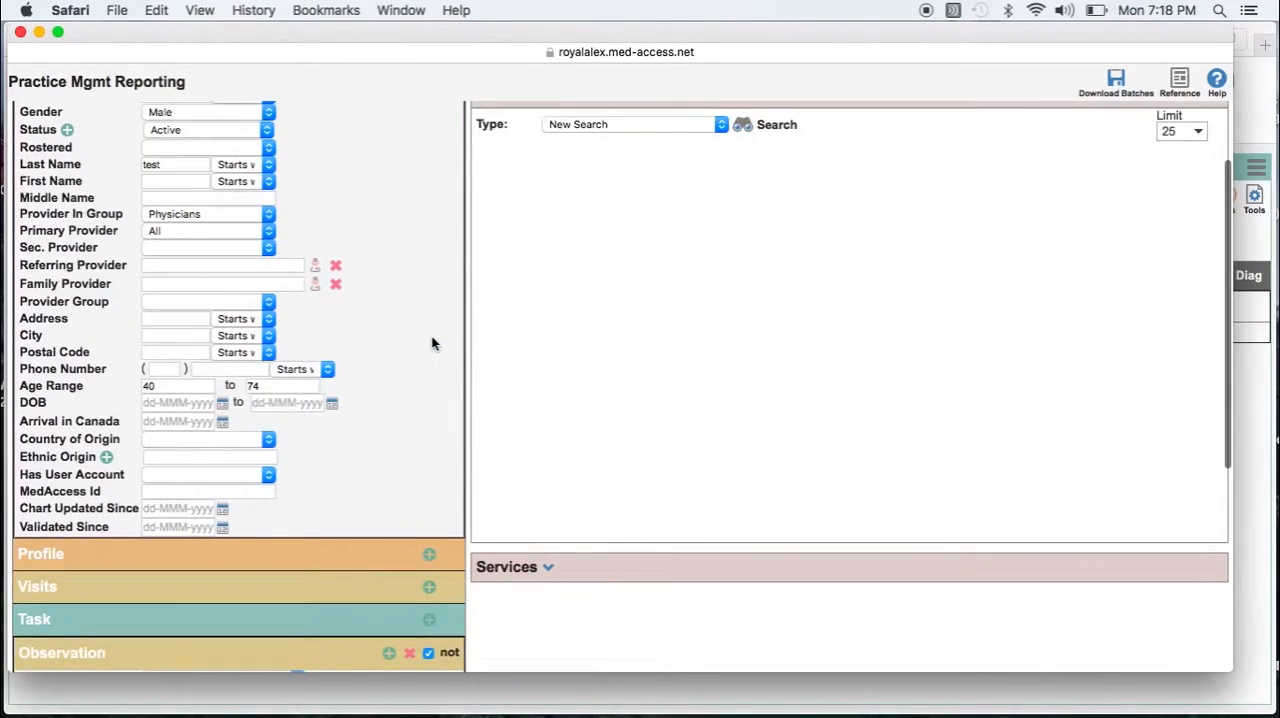
{"action": "scroll", "scroll_direction": "down", "scroll_amount": 3}
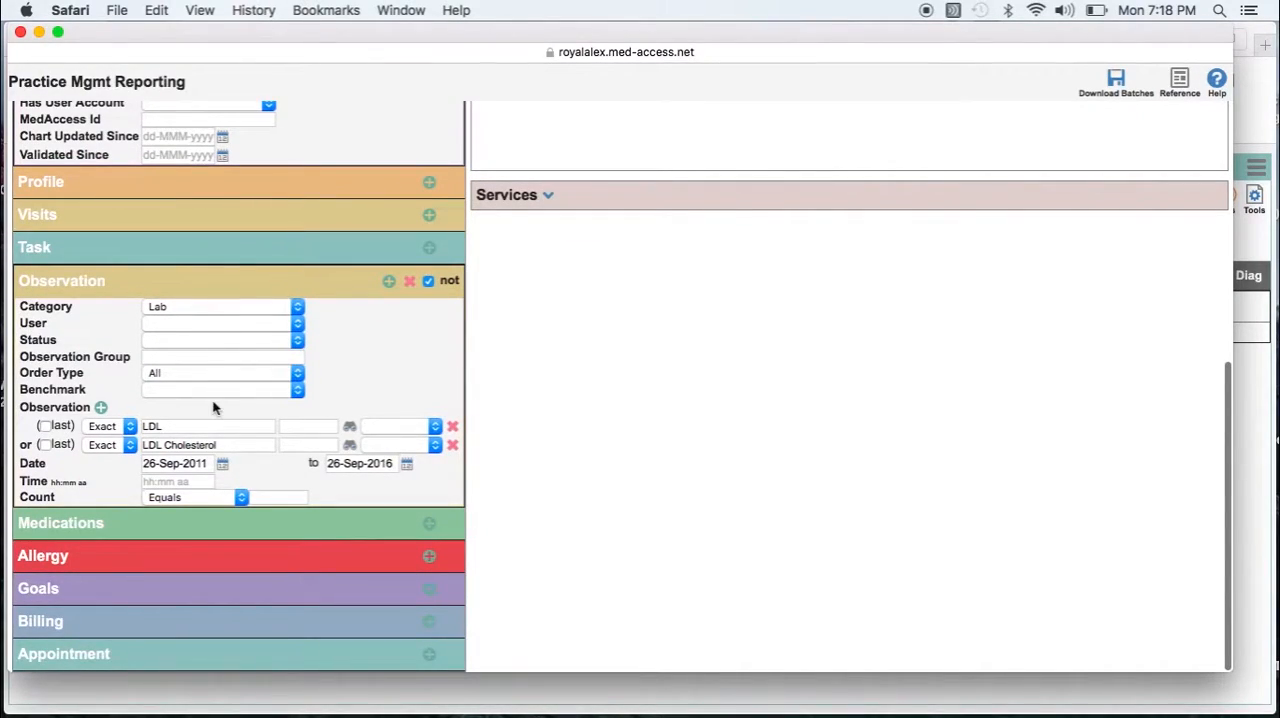
{"action": "mouse_move", "coordinate": [192, 508]}
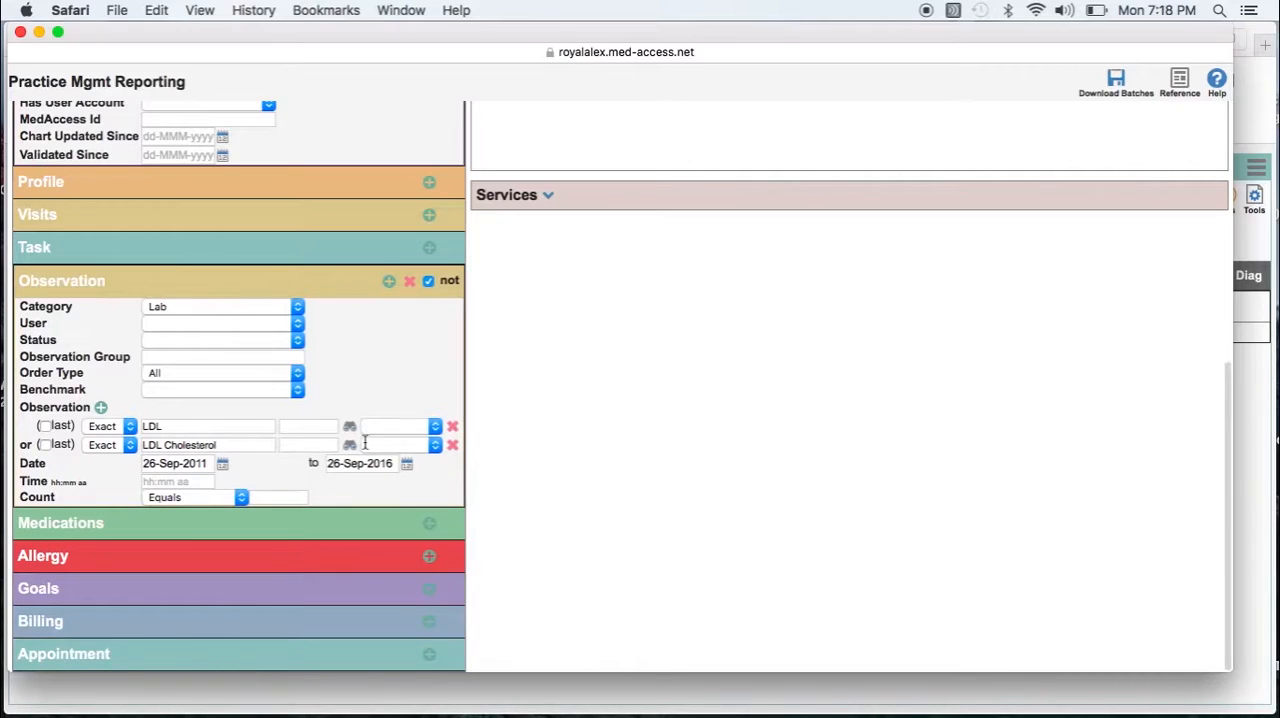
{"action": "scroll", "scroll_direction": "up", "scroll_amount": 3}
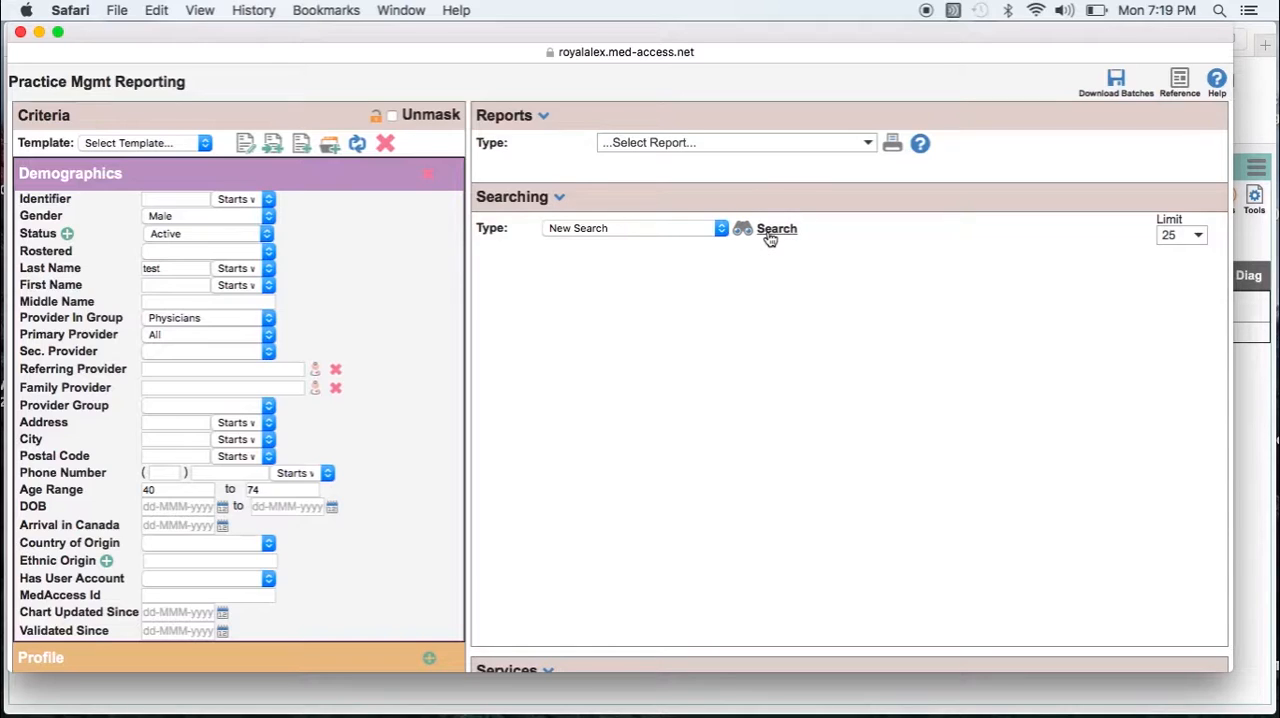
- Run the search with the negated LDL criterion, returning Test Ernie
{"action": "left_click", "coordinate": [776, 228]}
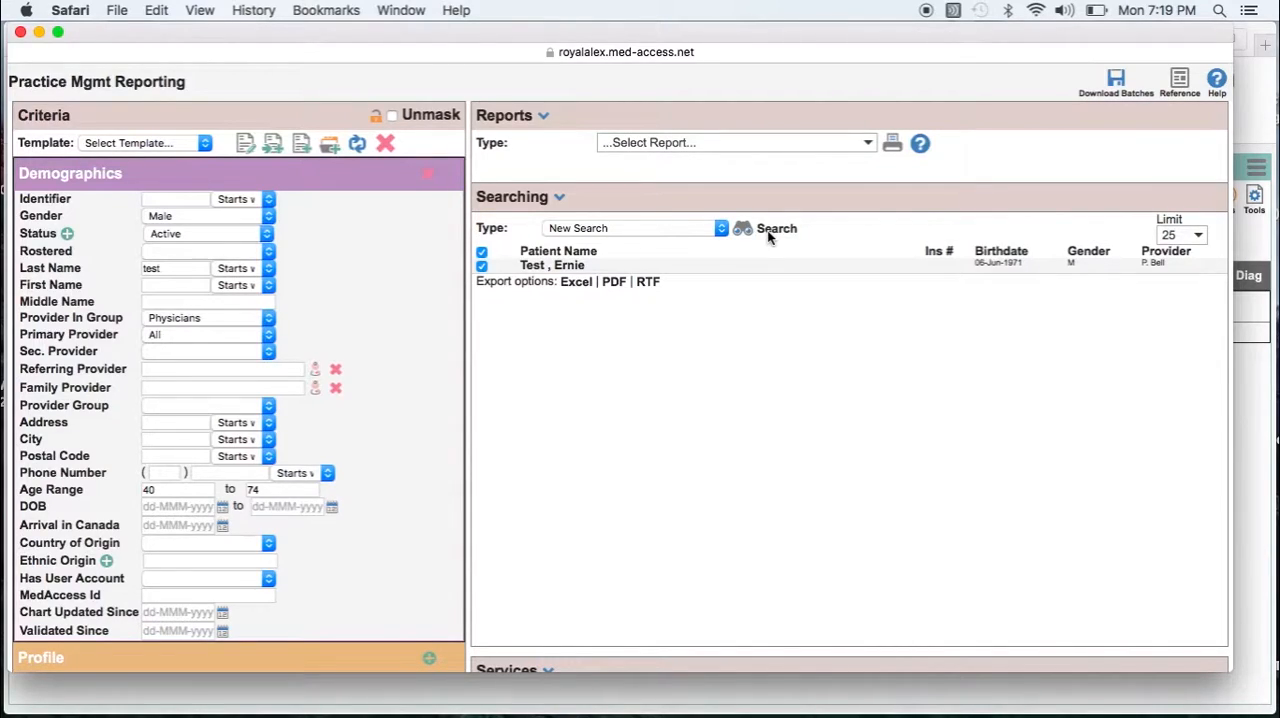
{"action": "mouse_move", "coordinate": [740, 338]}
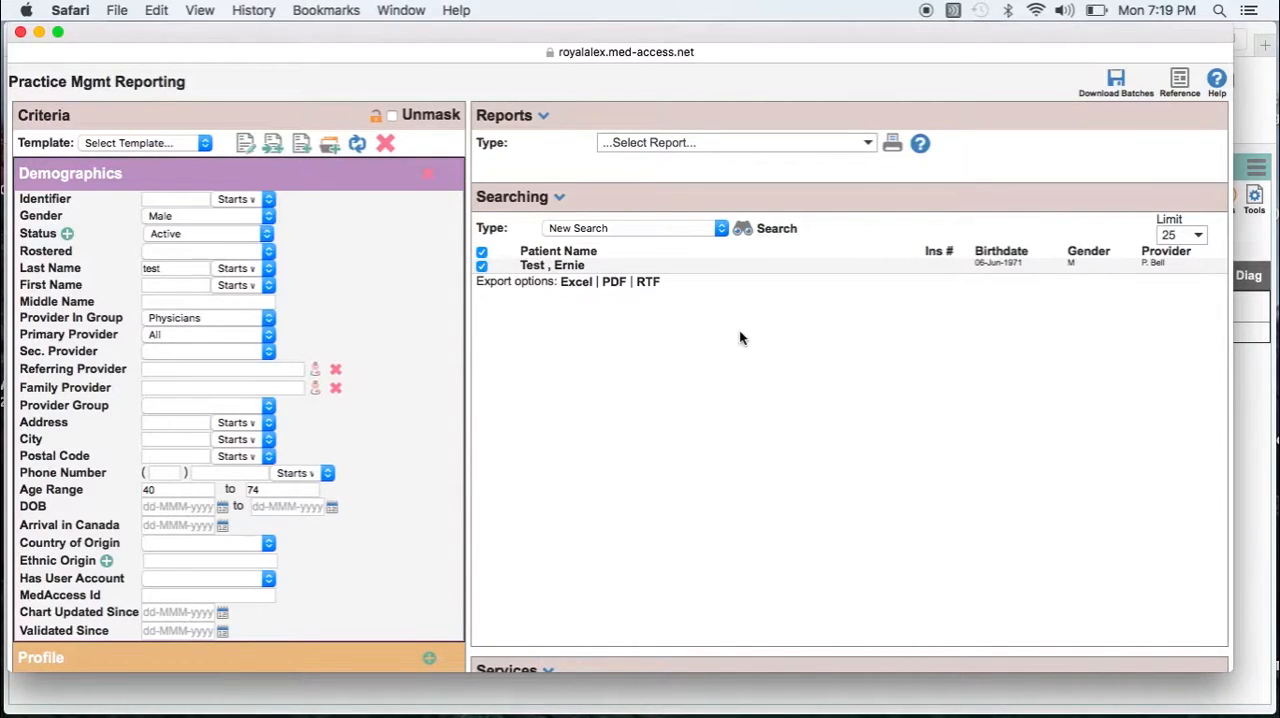
{"action": "mouse_move", "coordinate": [716, 550]}
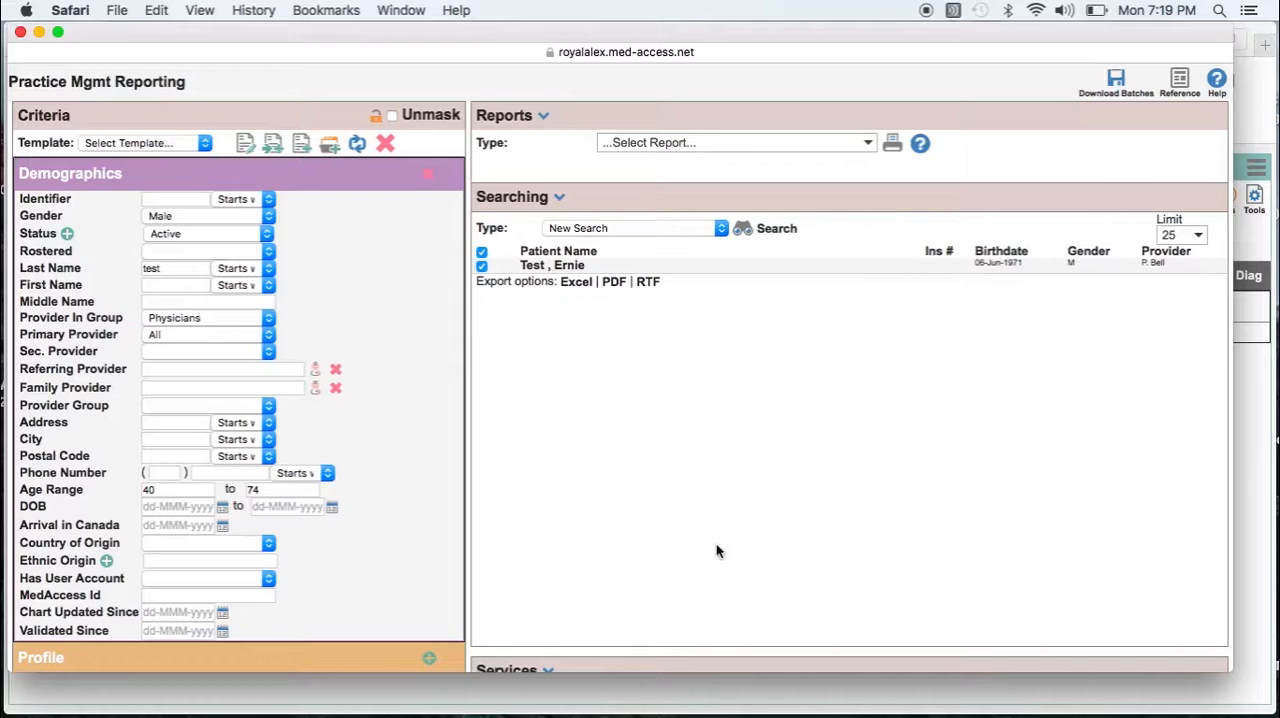
{"action": "mouse_move", "coordinate": [644, 438]}
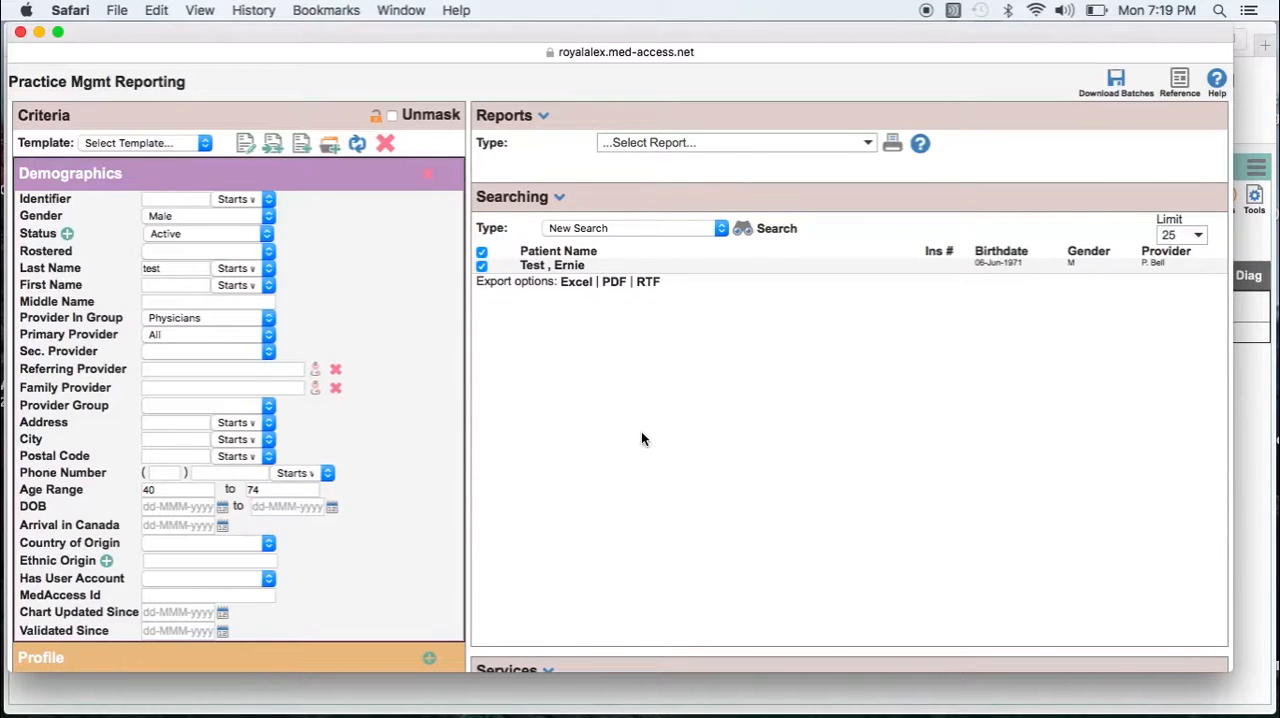
{"action": "mouse_move", "coordinate": [684, 446]}
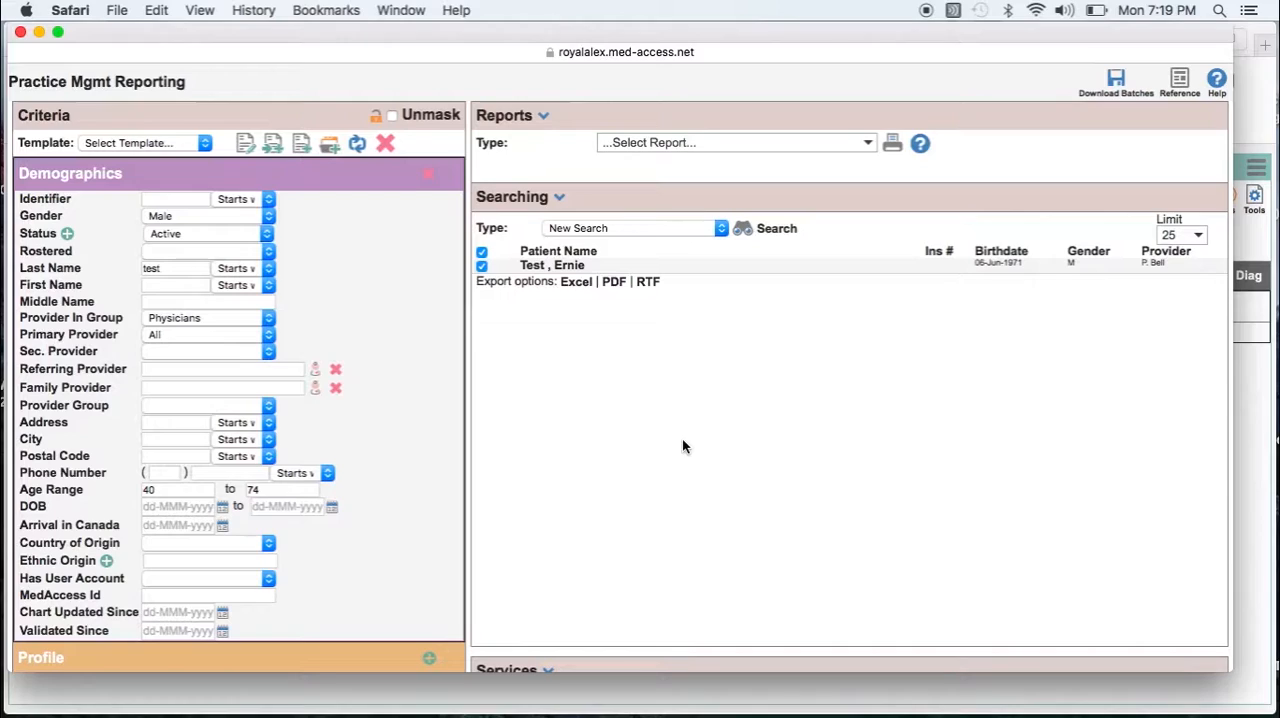
{"action": "mouse_move", "coordinate": [662, 452]}
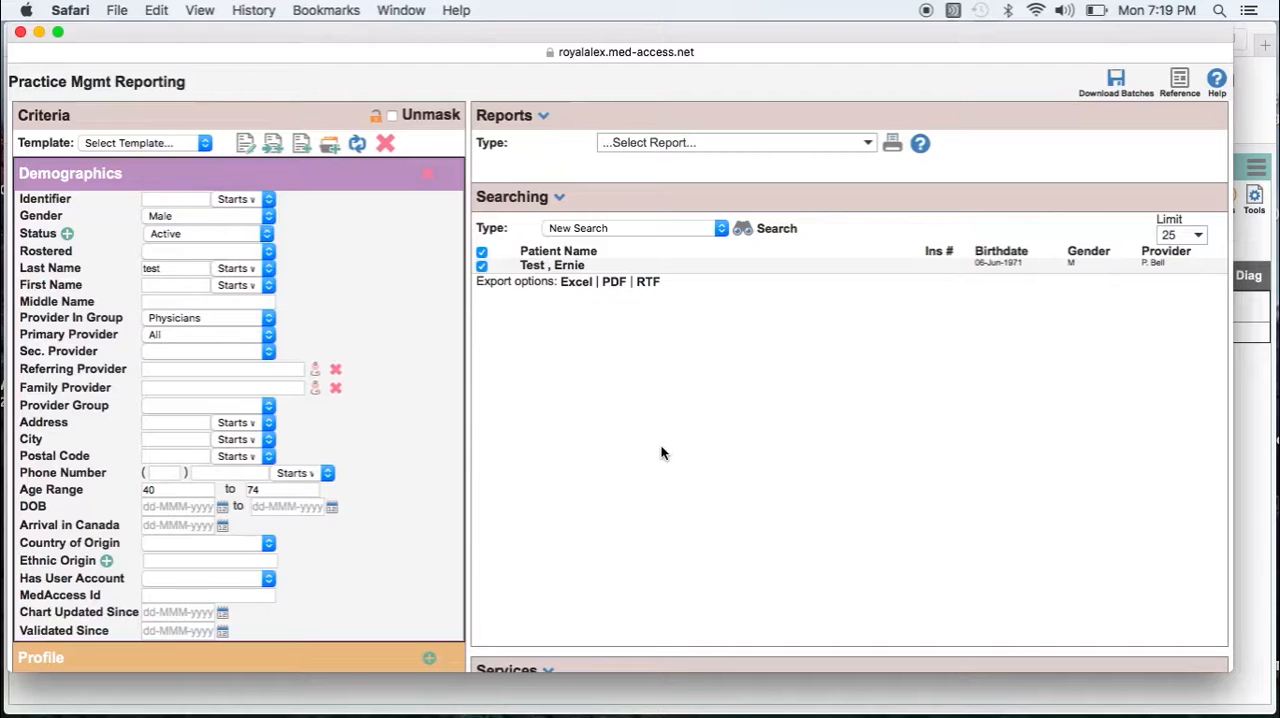
{"action": "mouse_move", "coordinate": [816, 260]}
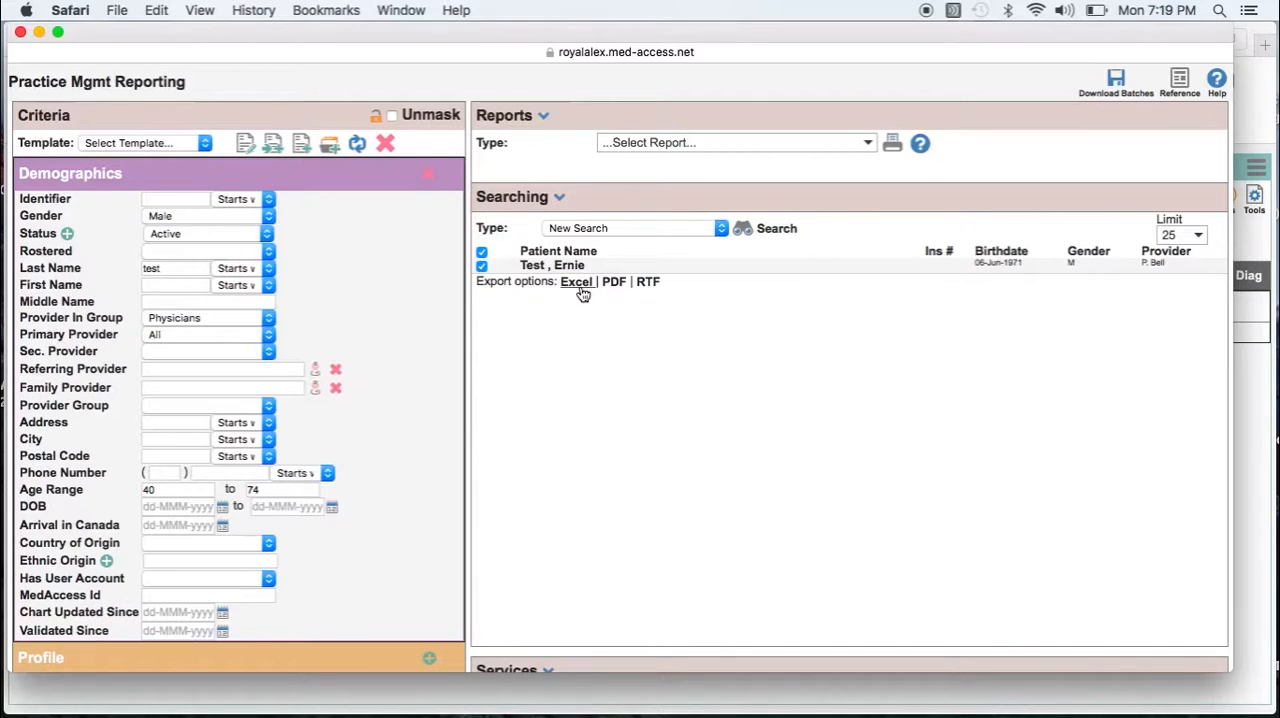
{"action": "mouse_move", "coordinate": [910, 196]}
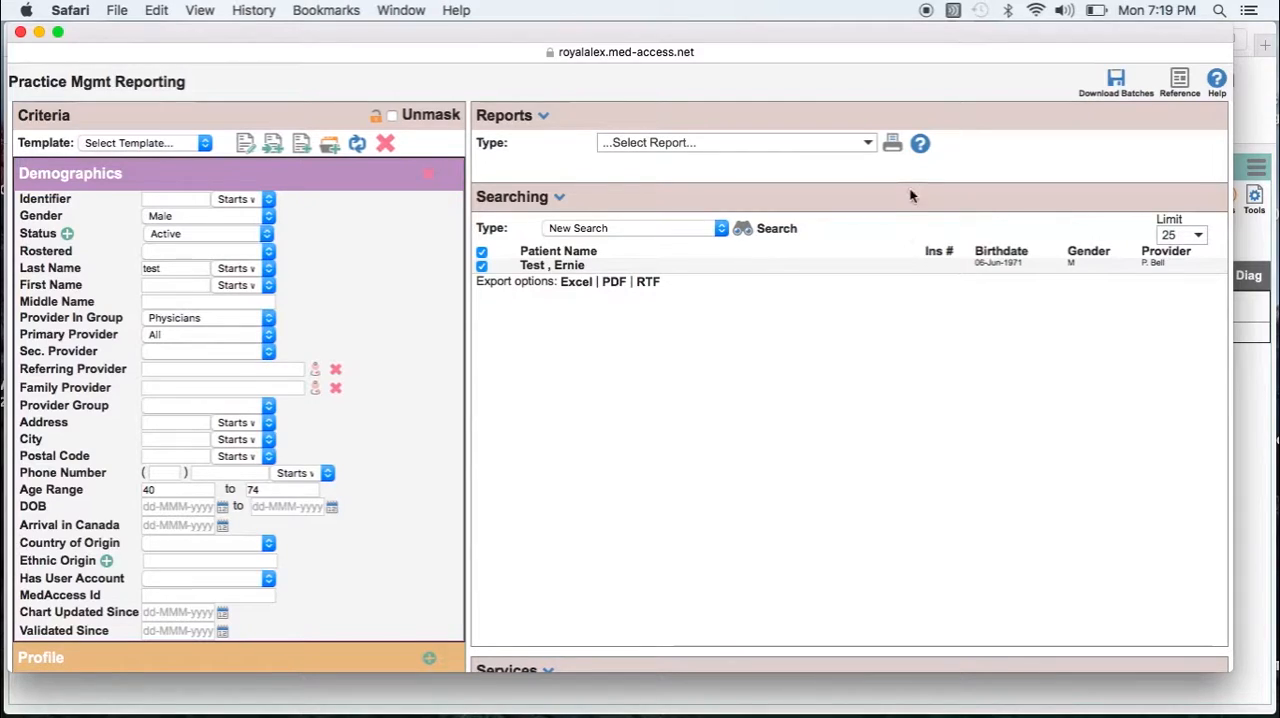
{"action": "mouse_move", "coordinate": [850, 144]}
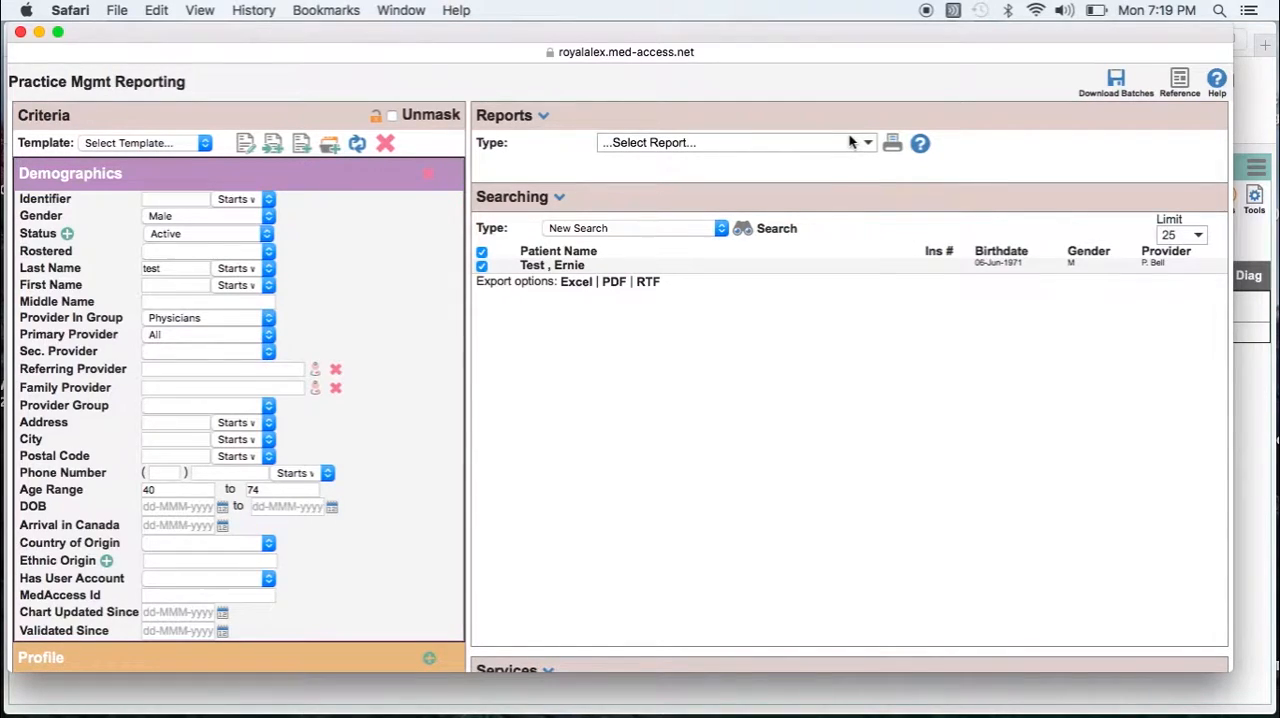
- Select Patients List from the LISTS group as the report type
{"action": "left_click", "coordinate": [736, 142]}
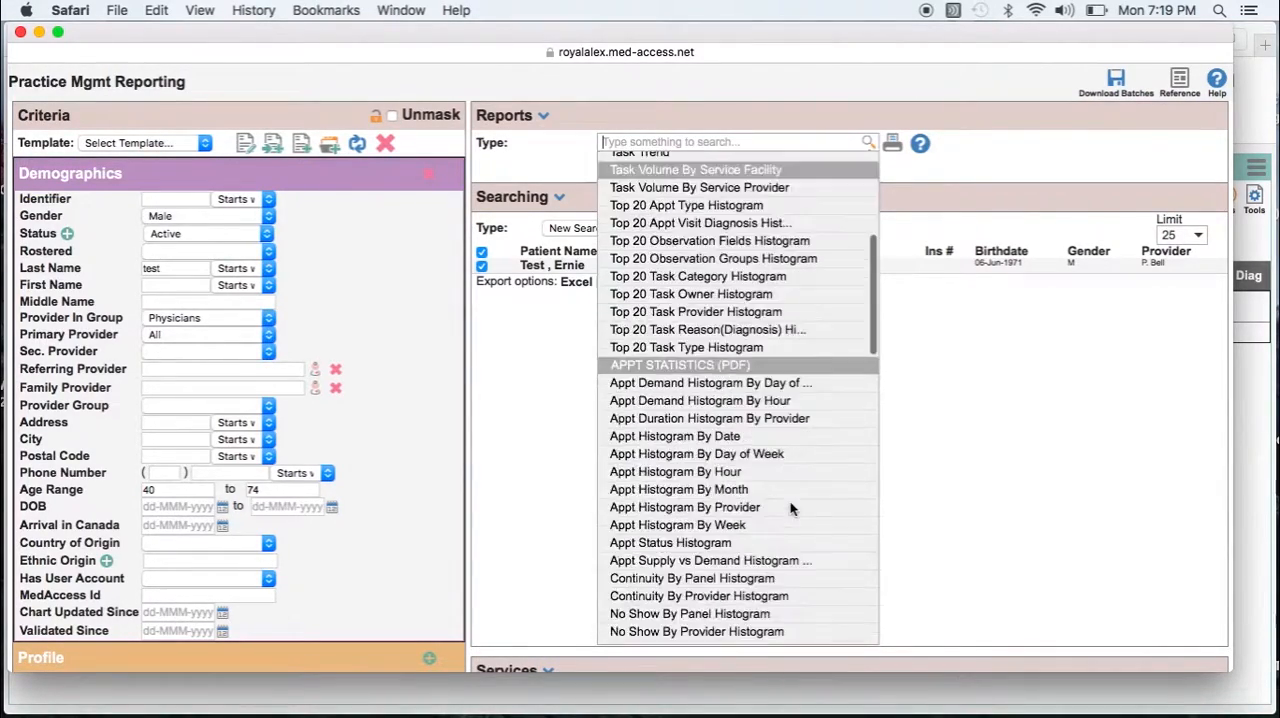
{"action": "scroll", "scroll_direction": "down", "scroll_amount": 3}
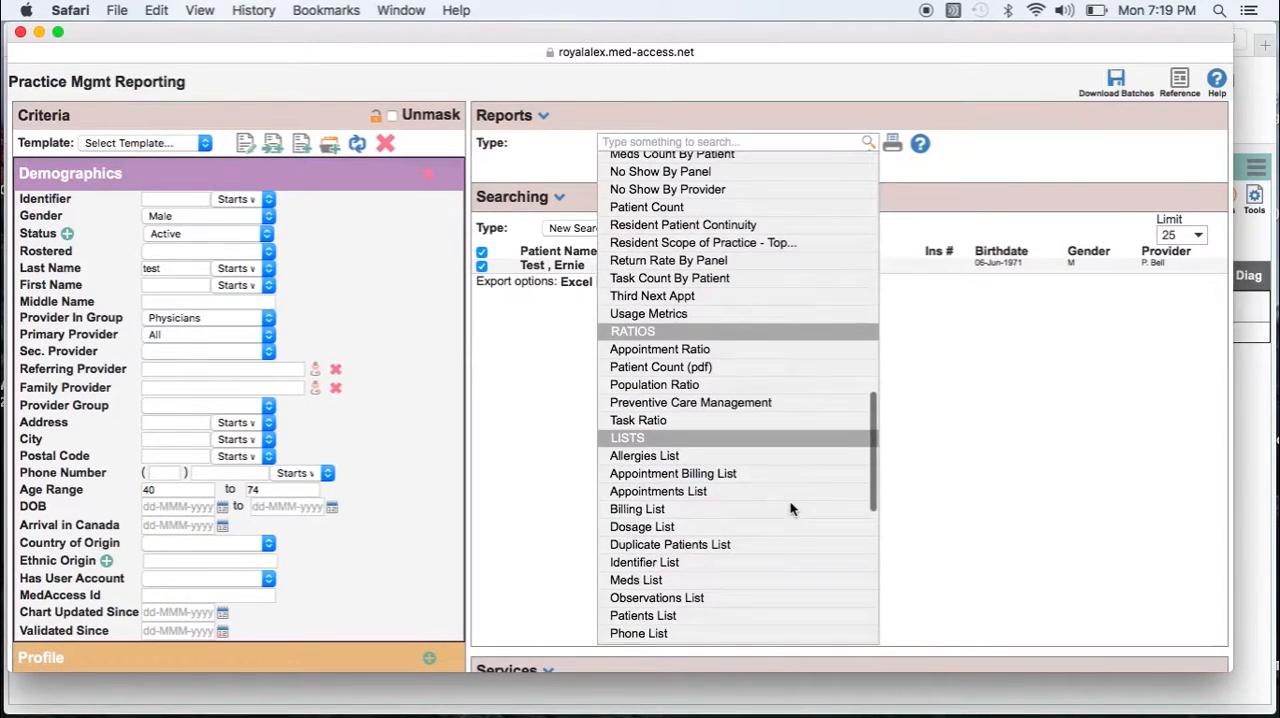
{"action": "left_click", "coordinate": [644, 616]}
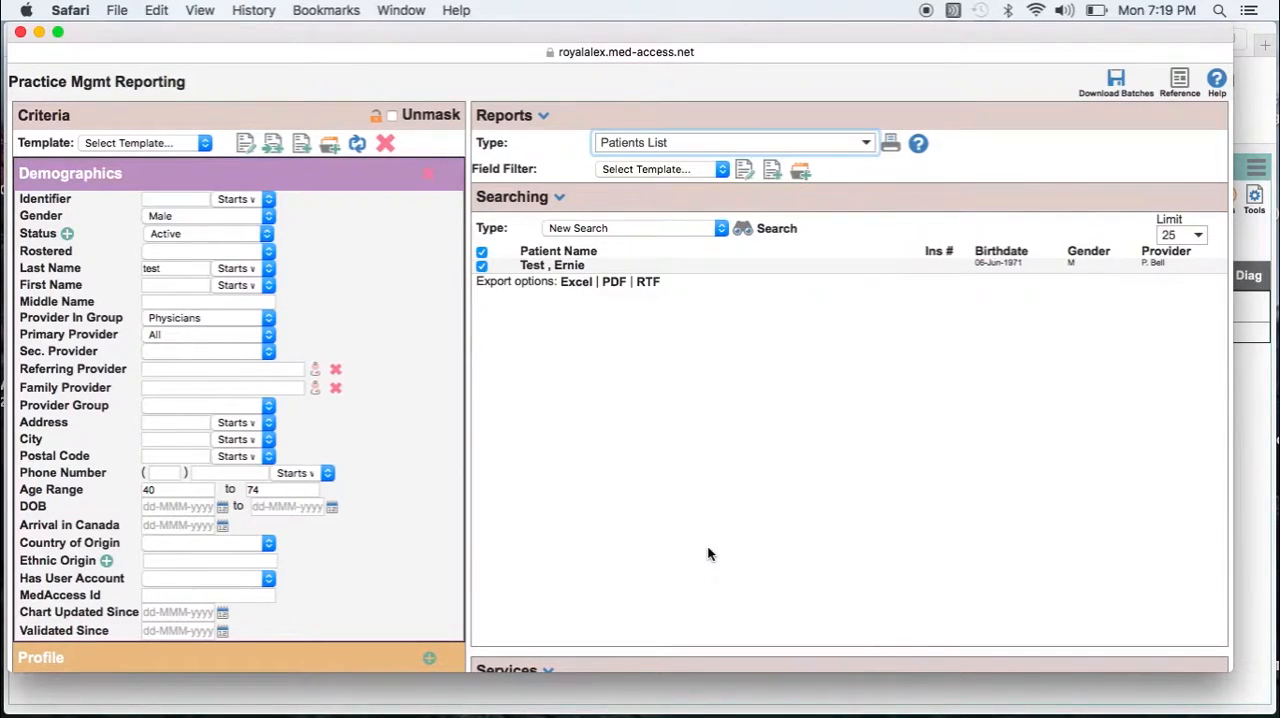
{"action": "mouse_move", "coordinate": [772, 204]}
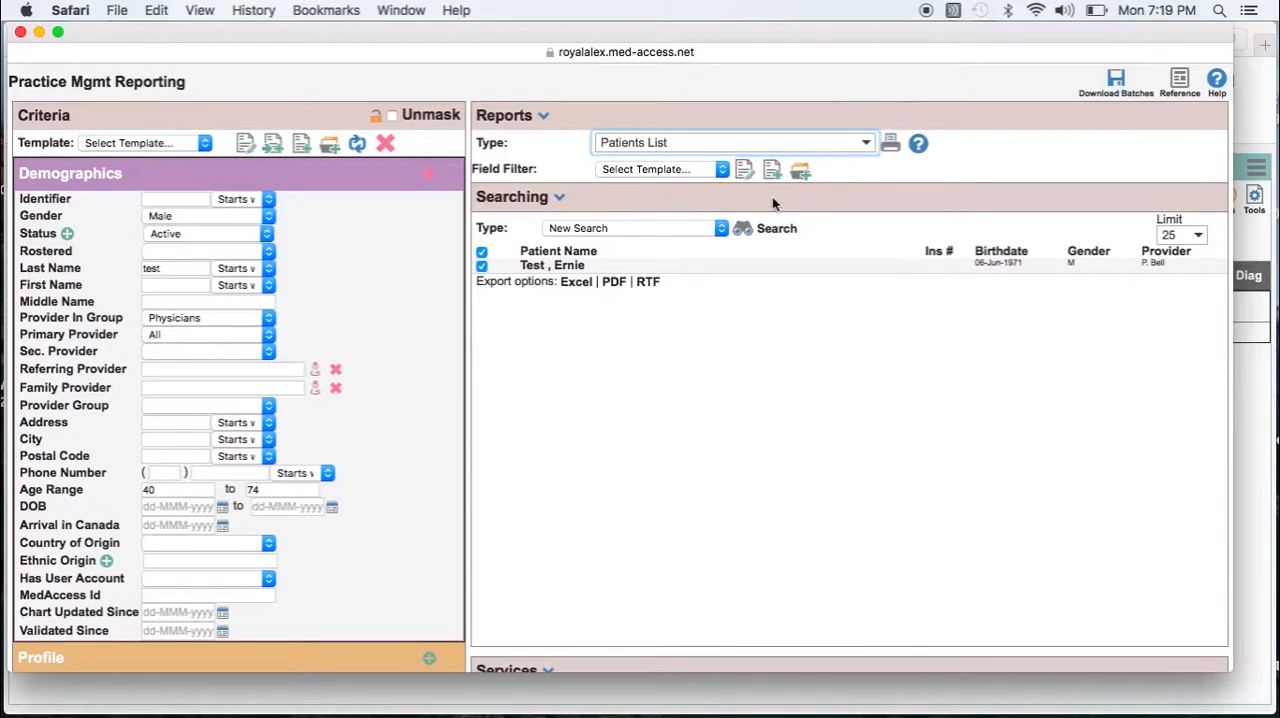